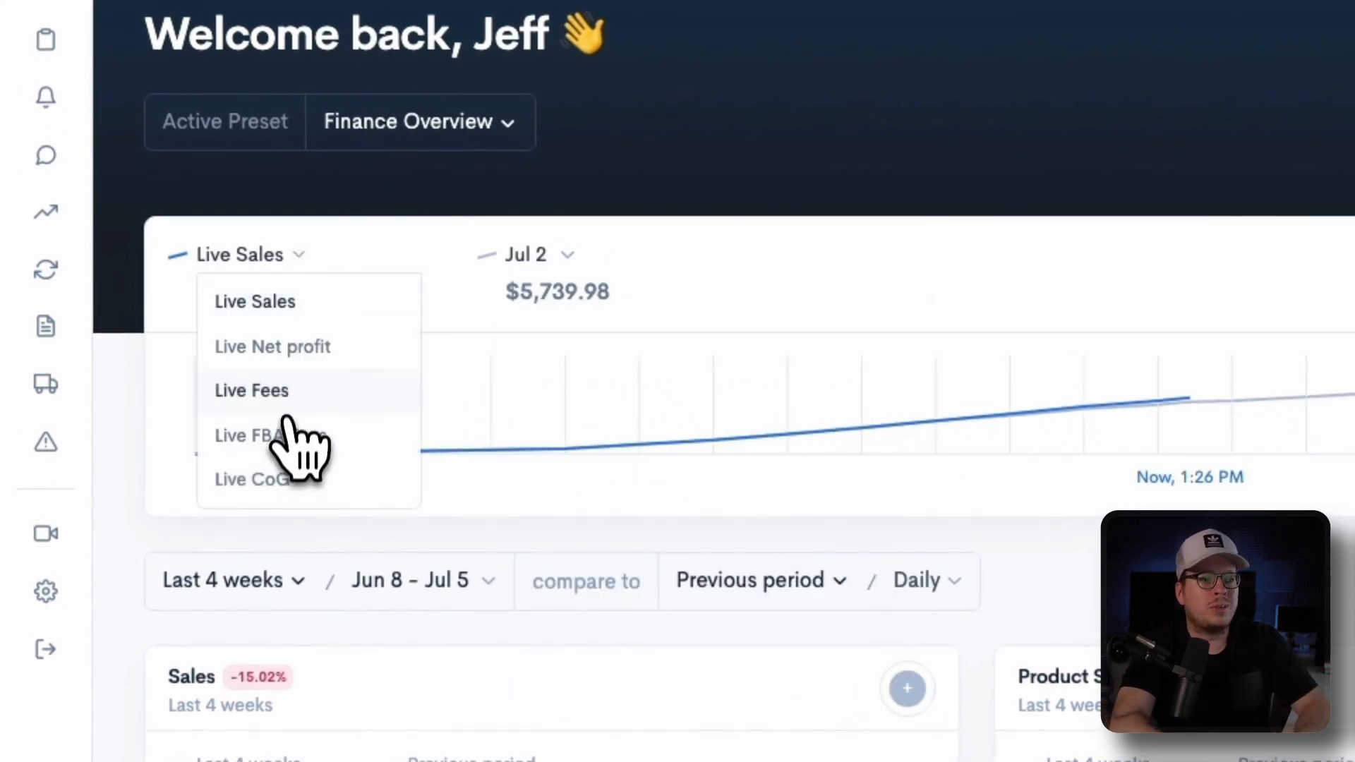
# Switch the live overview chart from Live Sales to Live Net profit ($1,867.59 vs Jul 2).
pyautogui.click(272, 346)
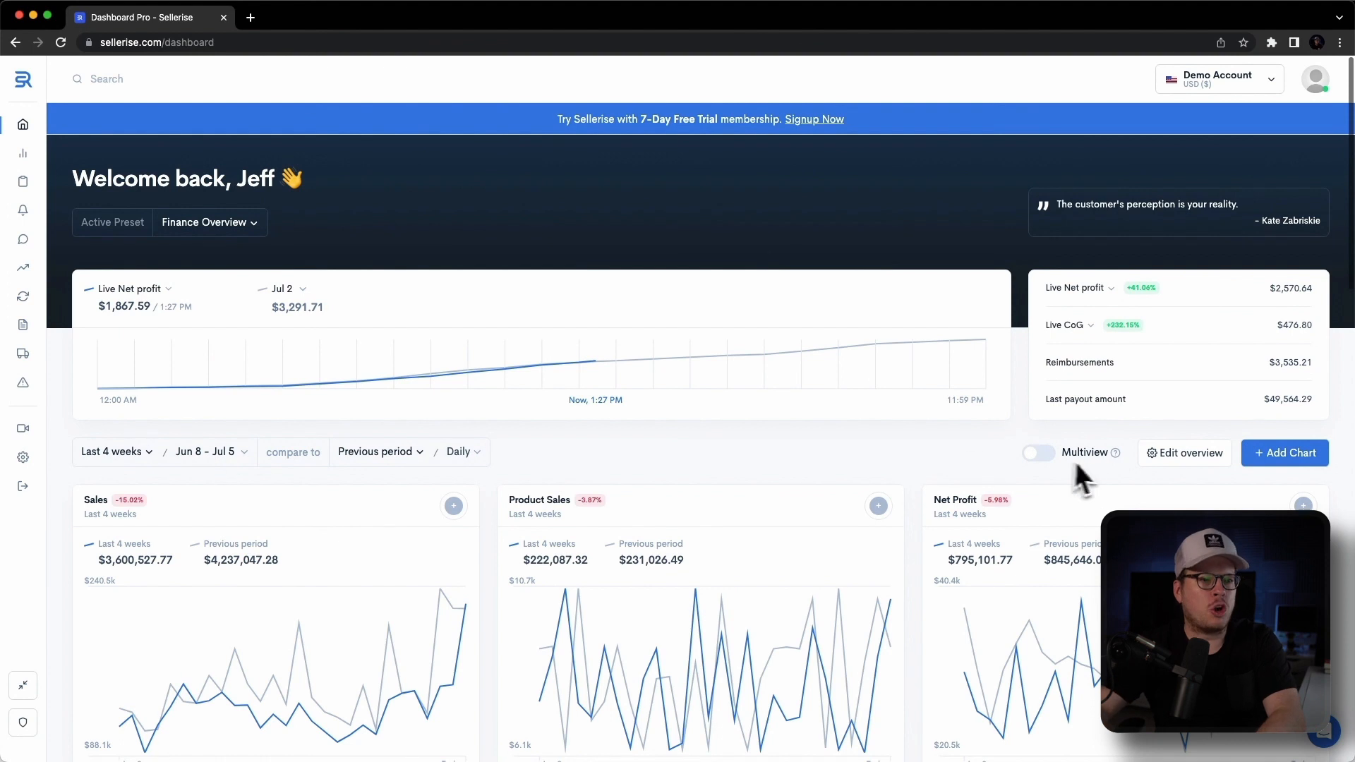
# Browse the Add Chart gallery through Finances, Smart Alerts and Keyword Tracker cards.
pyautogui.click(1284, 452)
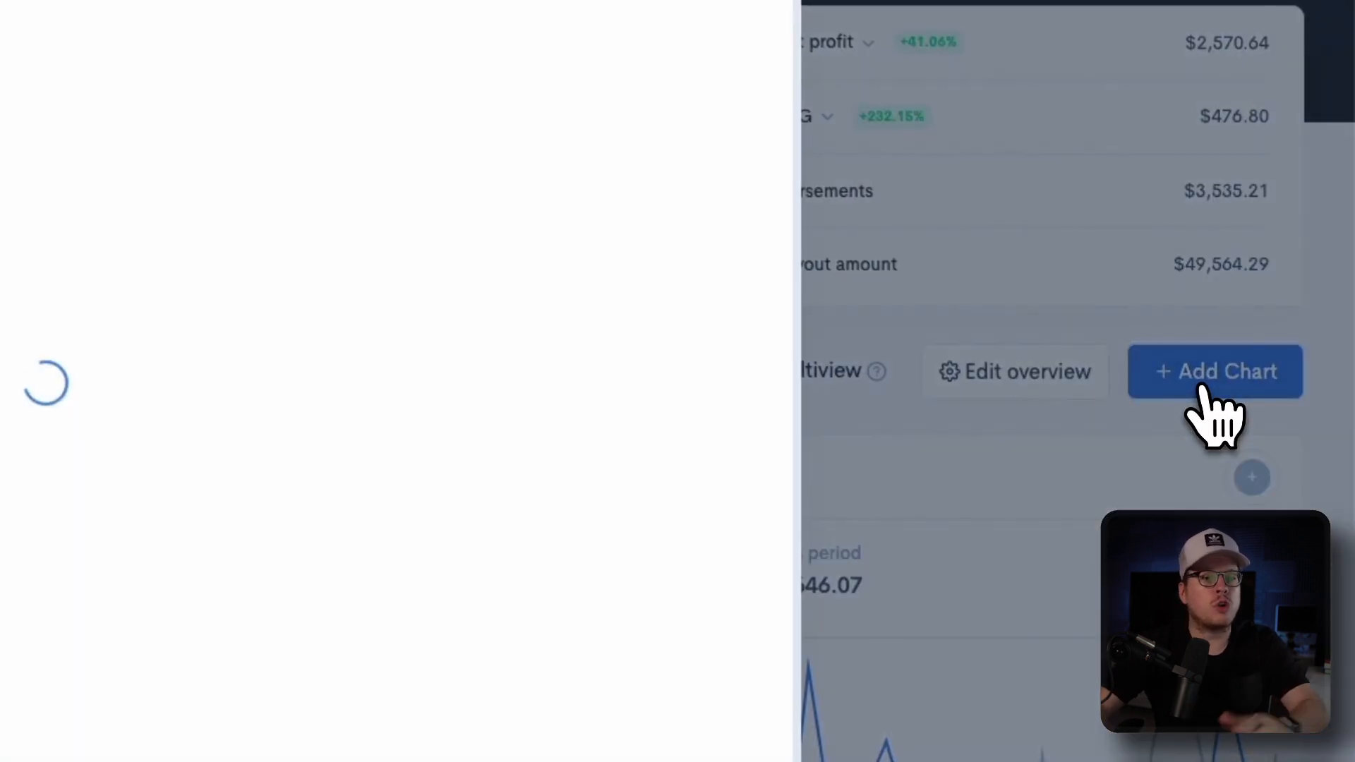
pyautogui.click(1215, 372)
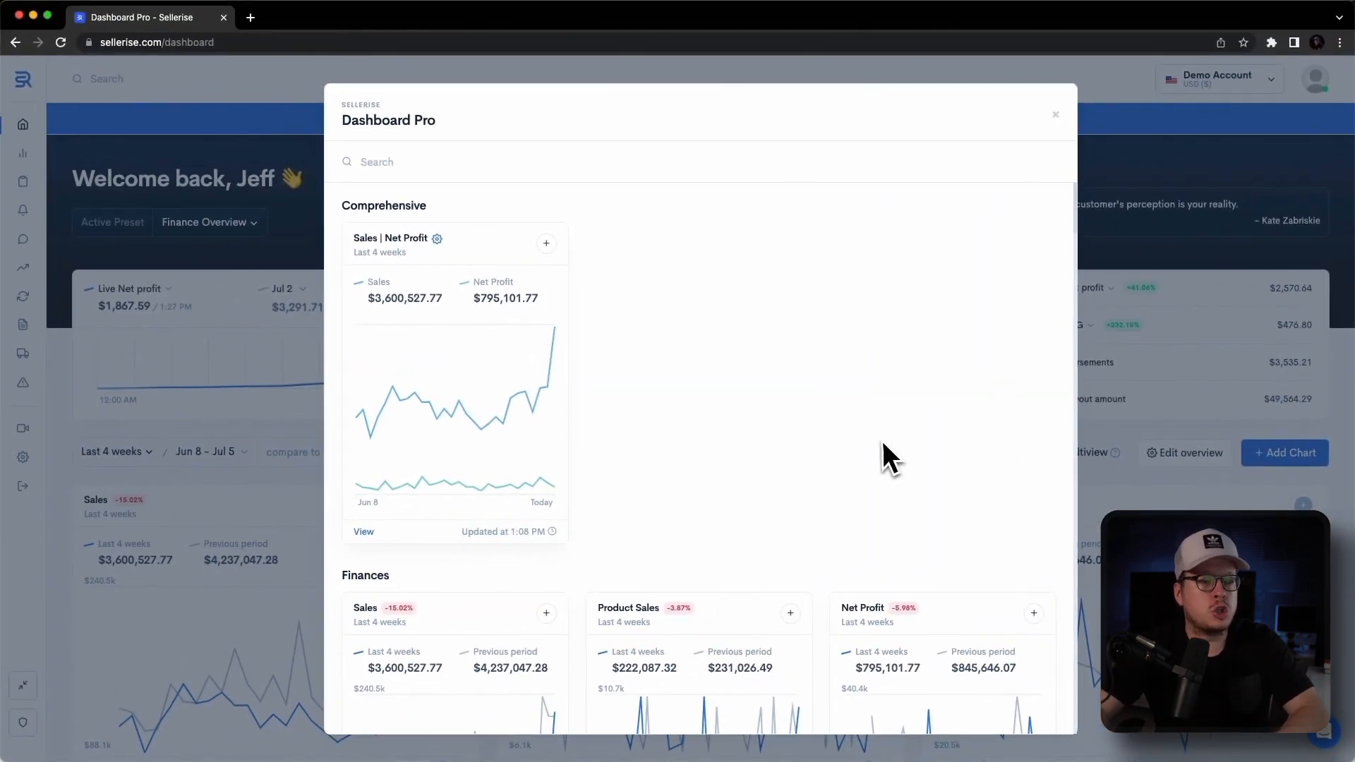
pyautogui.scroll(-3)
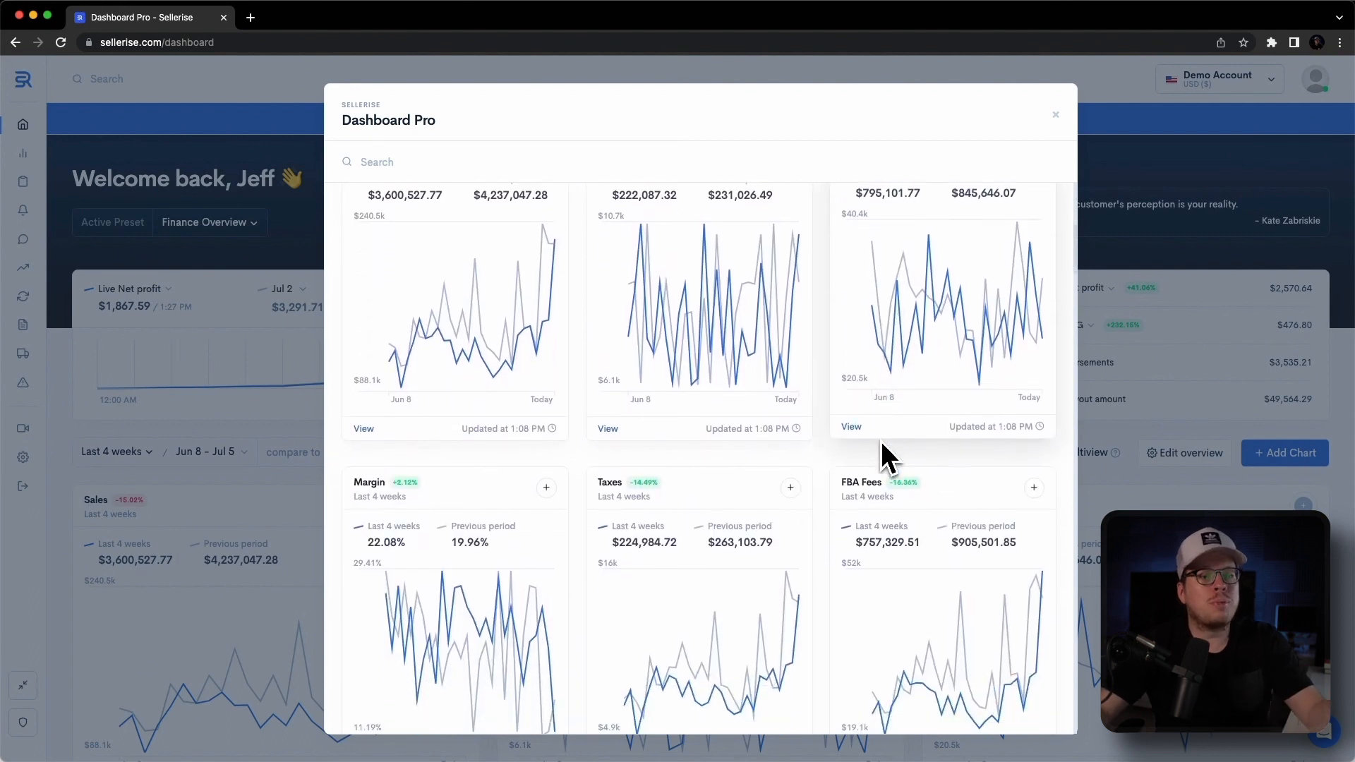
pyautogui.scroll(-3)
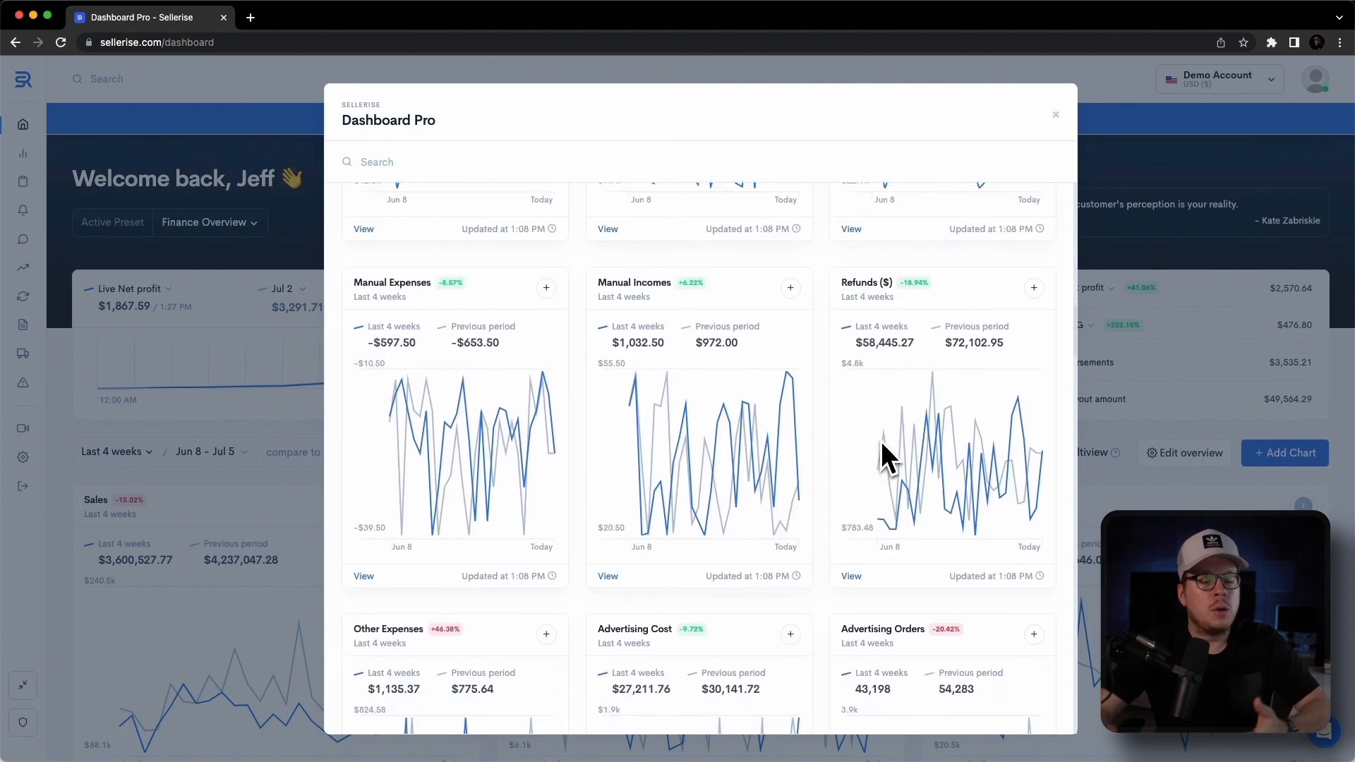
pyautogui.scroll(-3)
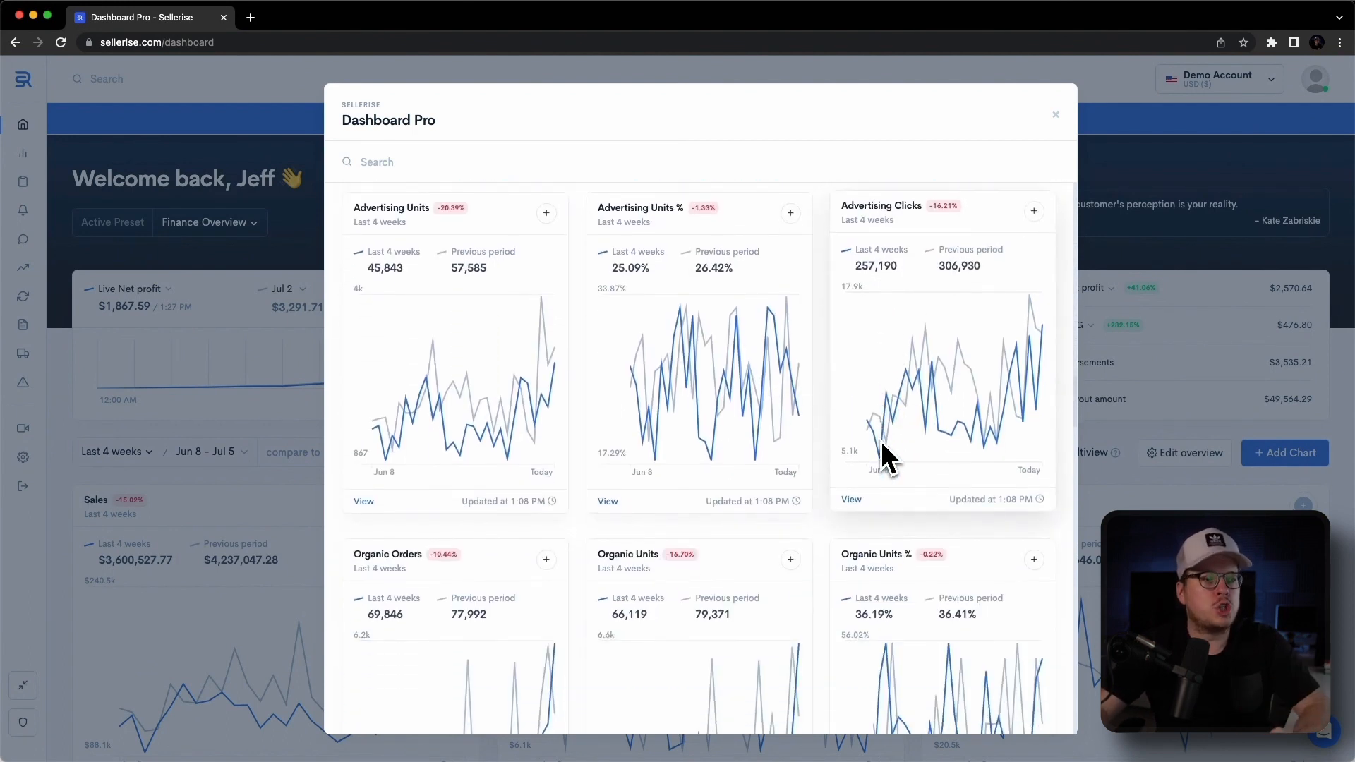
pyautogui.scroll(-3)
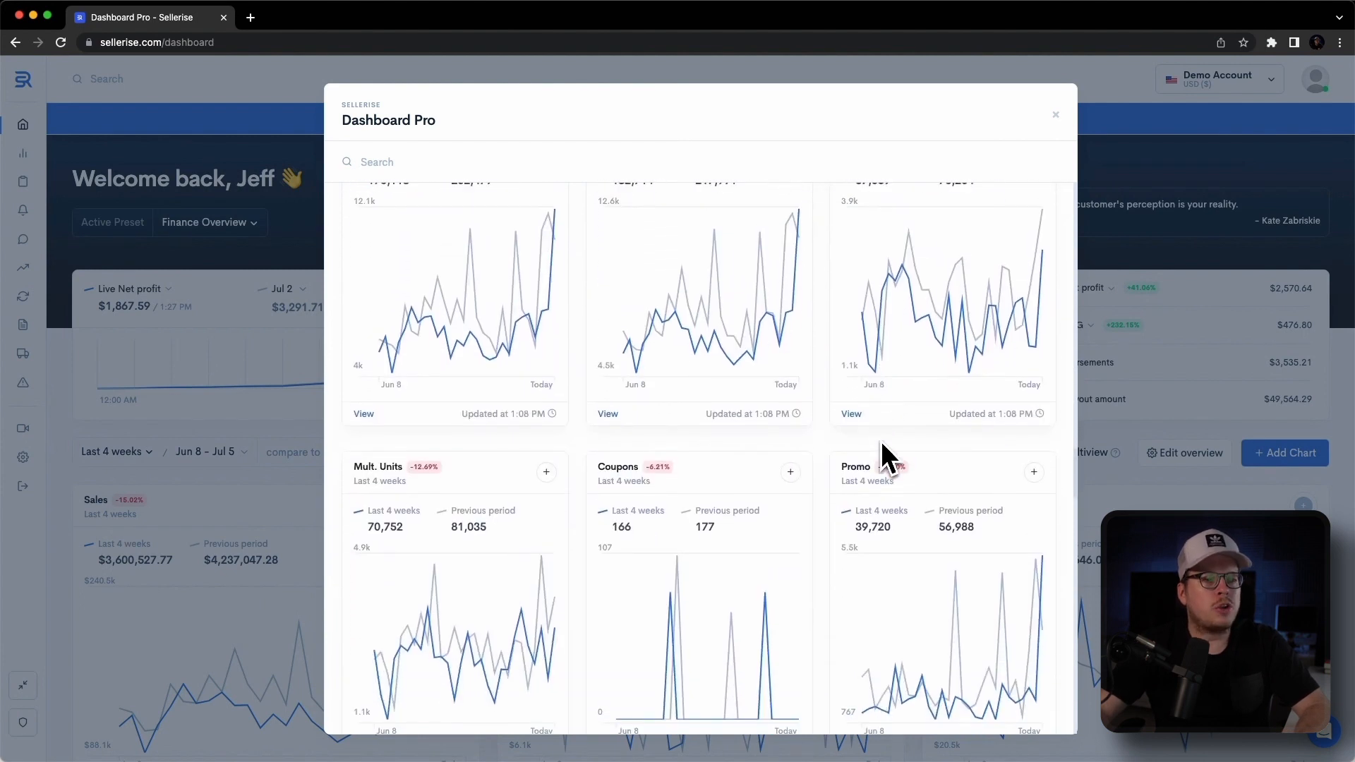
pyautogui.scroll(-3)
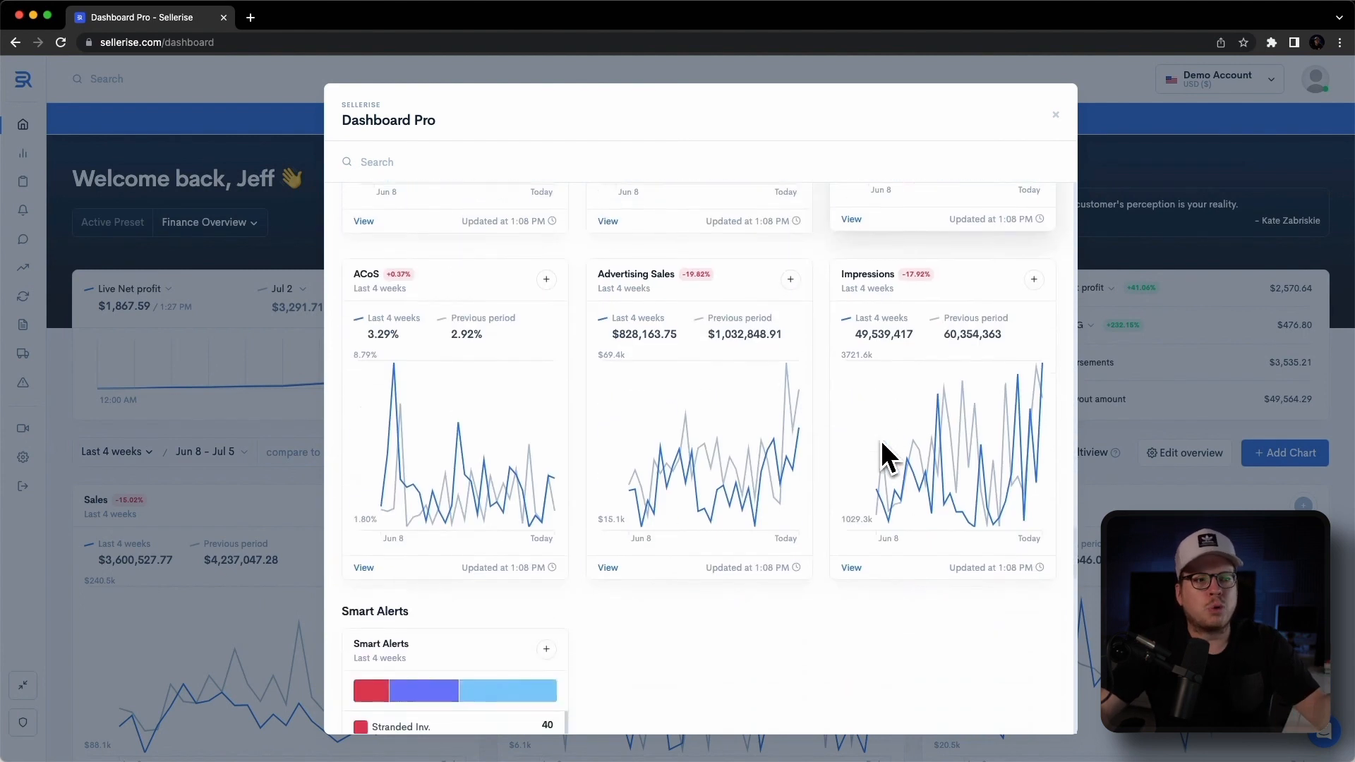
pyautogui.scroll(-3)
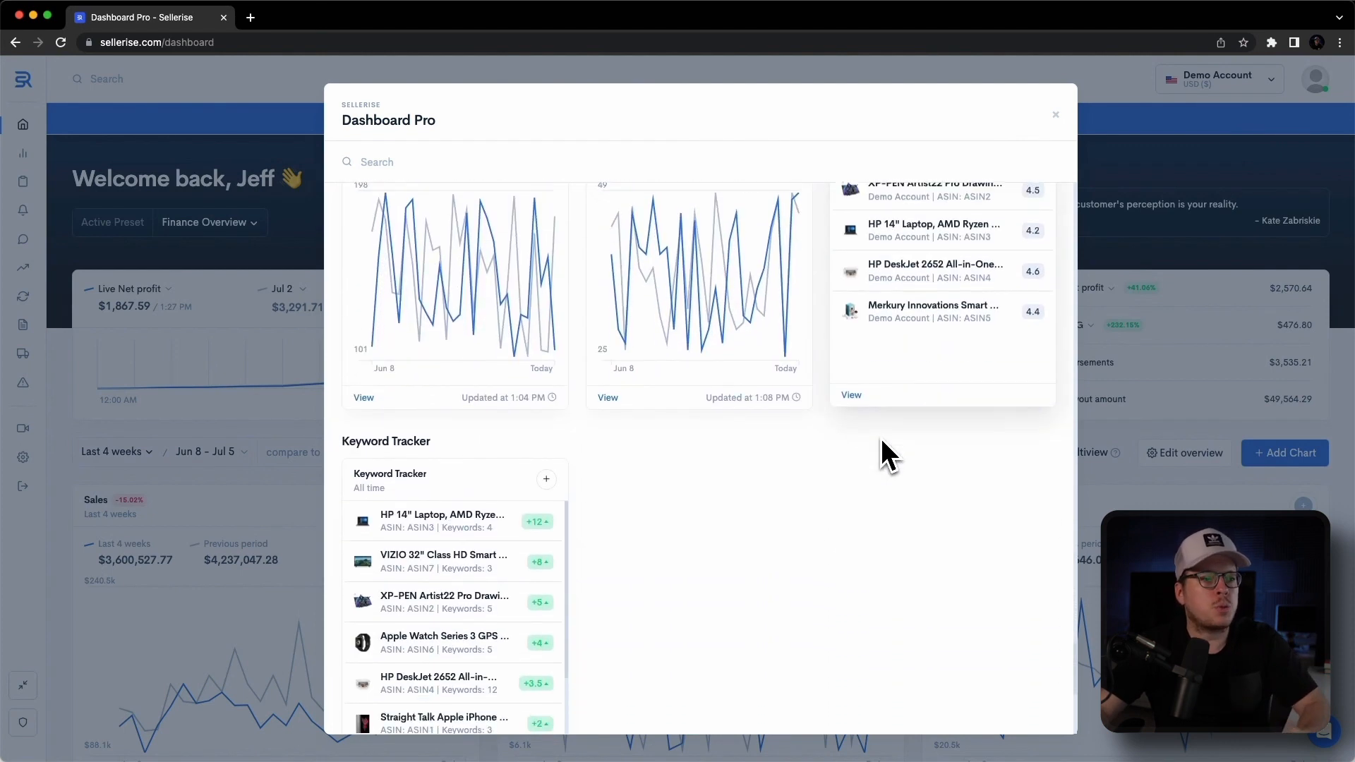
pyautogui.scroll(-3)
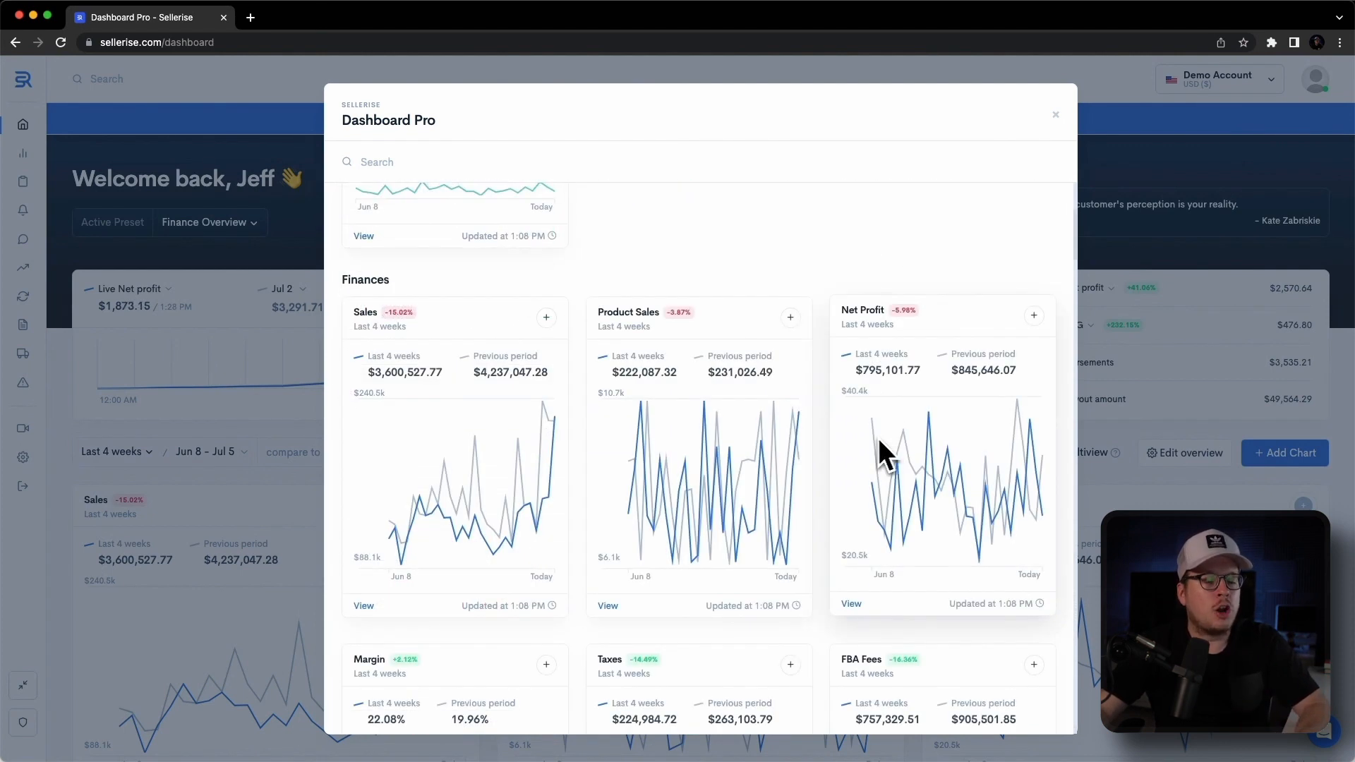
pyautogui.moveTo(688, 480)
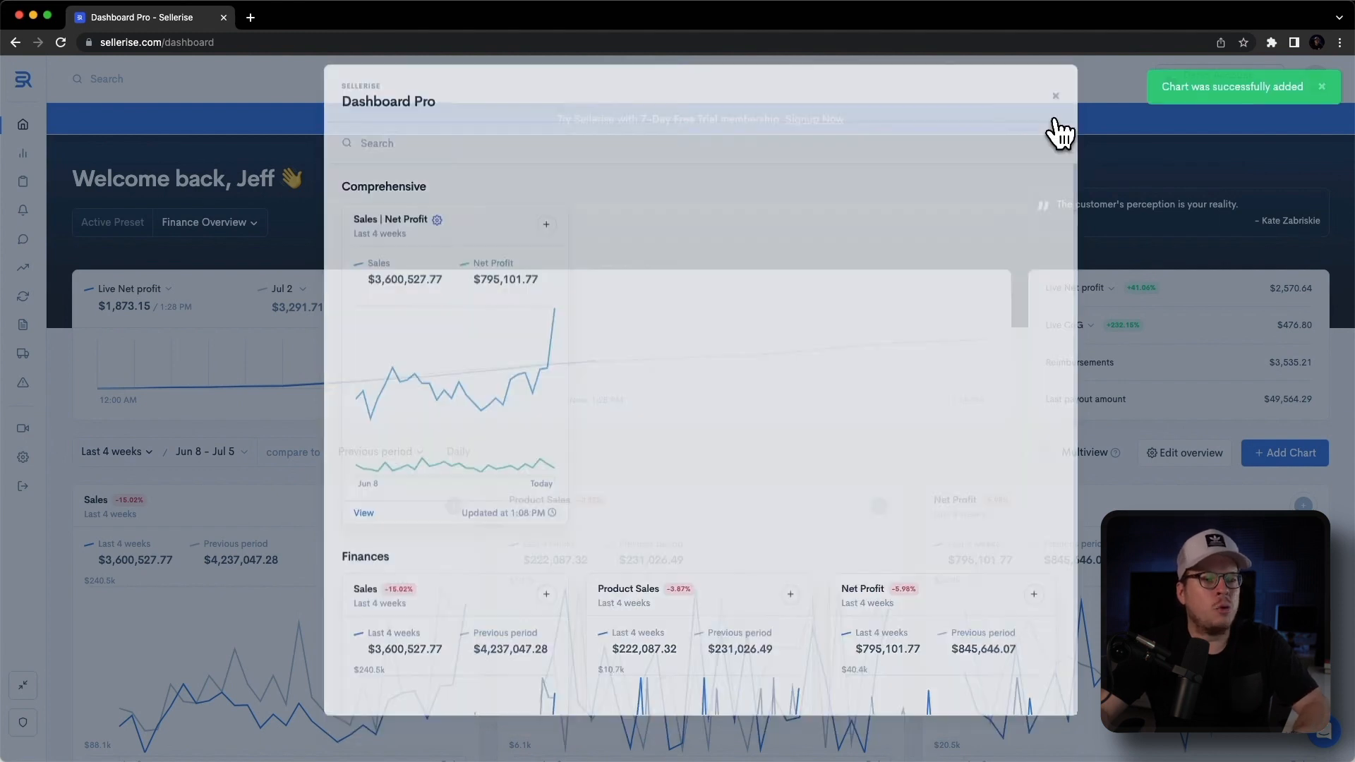
# Close the chart gallery to reveal the new Product Sales chart ($222,087.32, last 4 weeks).
pyautogui.click(1056, 95)
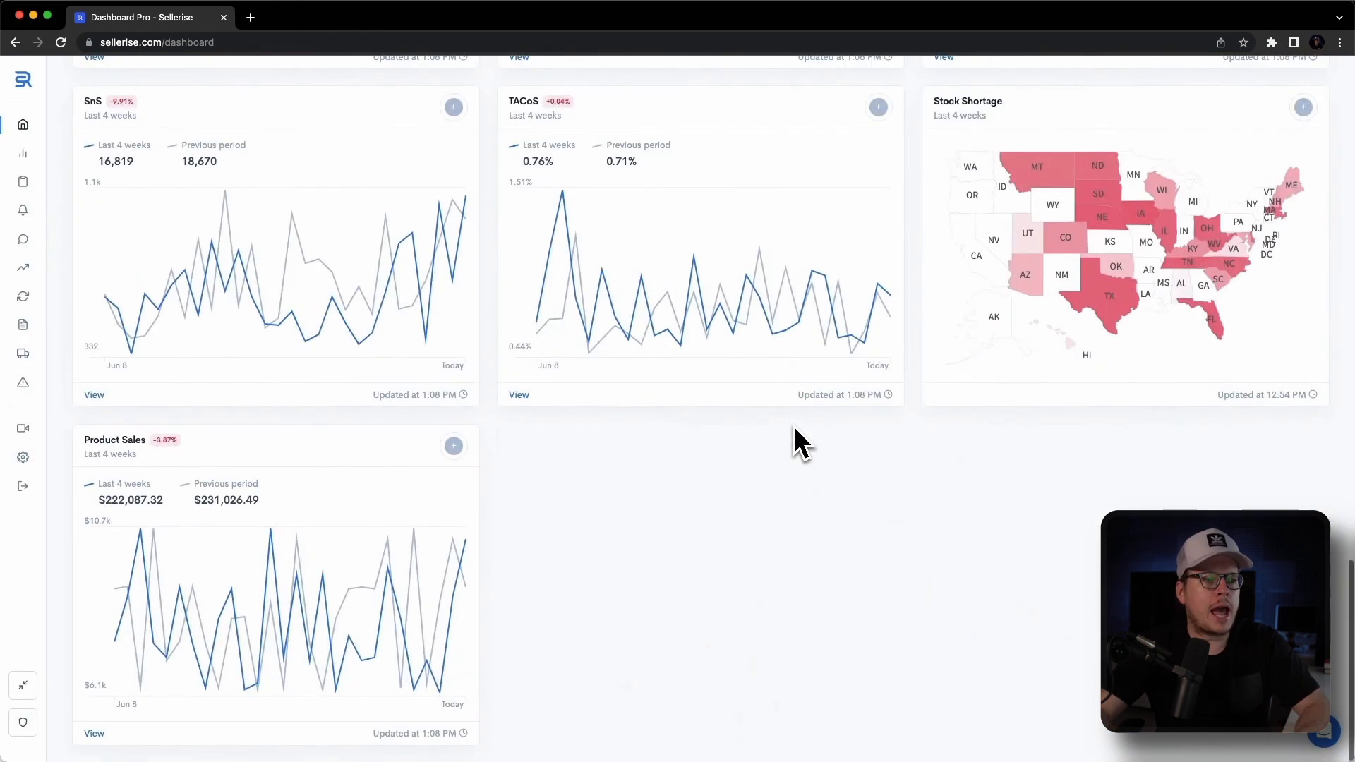
pyautogui.moveTo(302, 614)
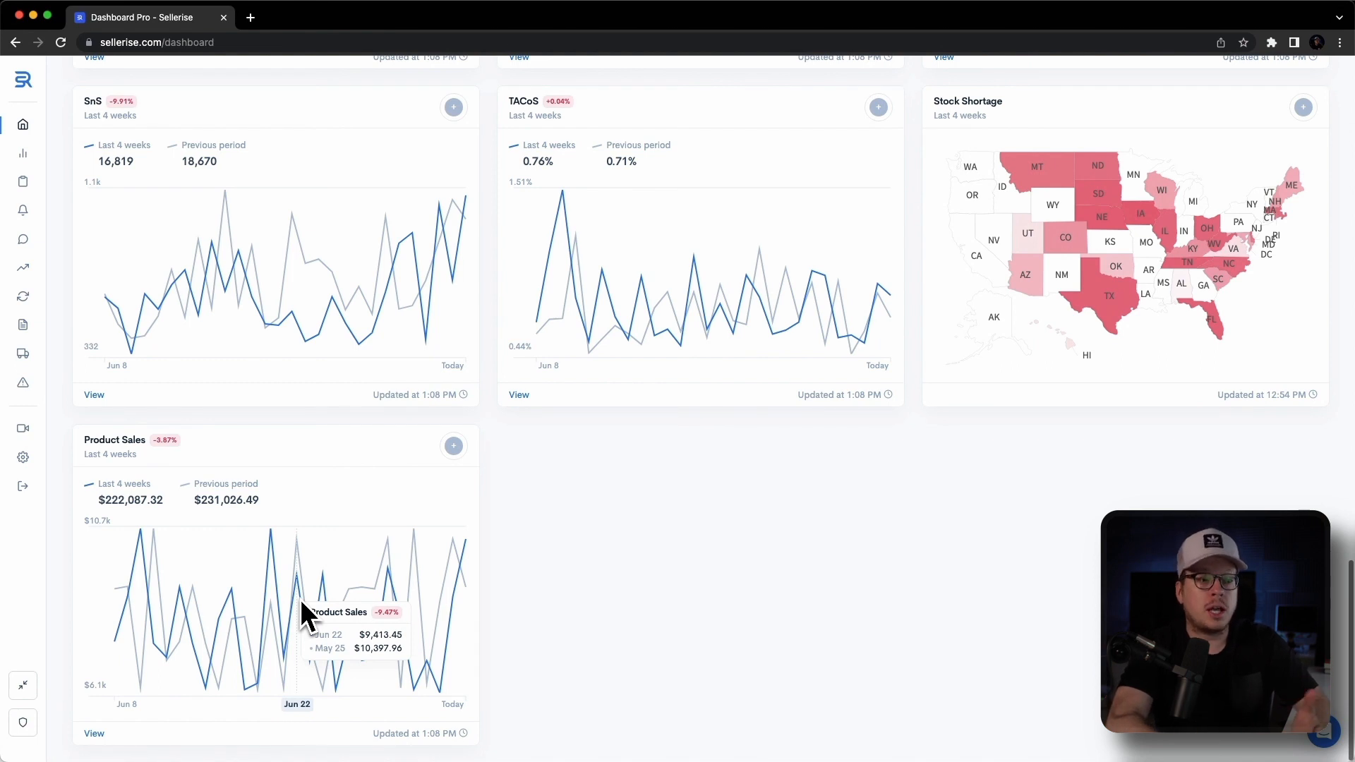
pyautogui.moveTo(454, 471)
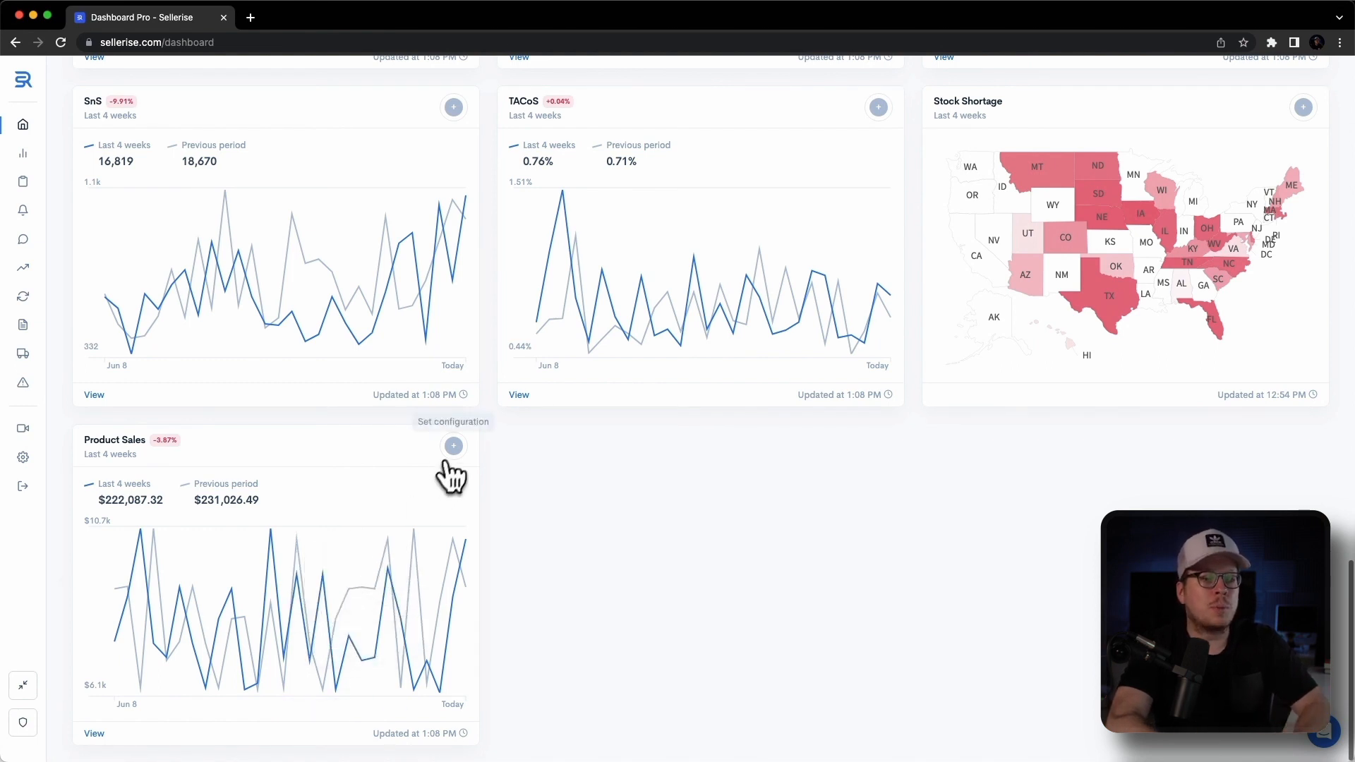
# Configure the Product Sales chart's products, listing them by ASIN instead of SKU.
pyautogui.click(453, 446)
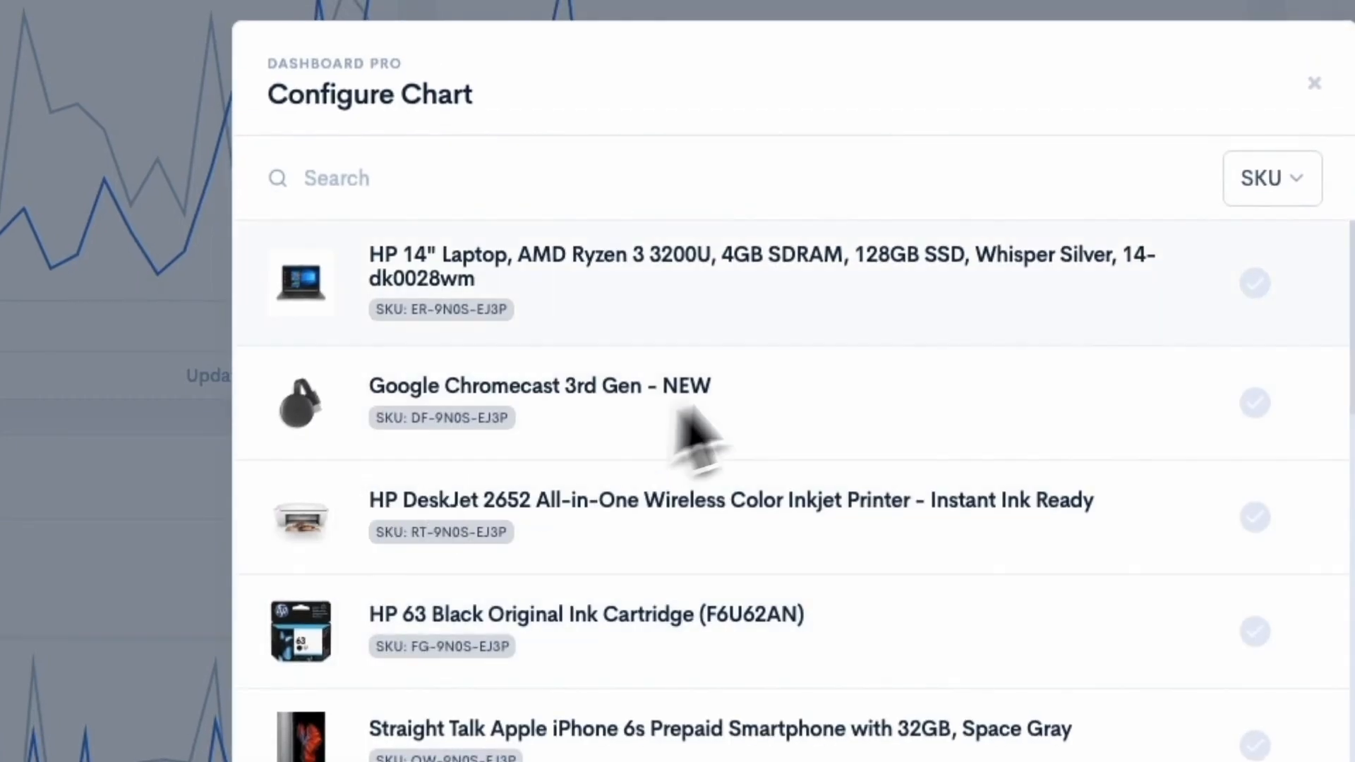
pyautogui.click(1272, 178)
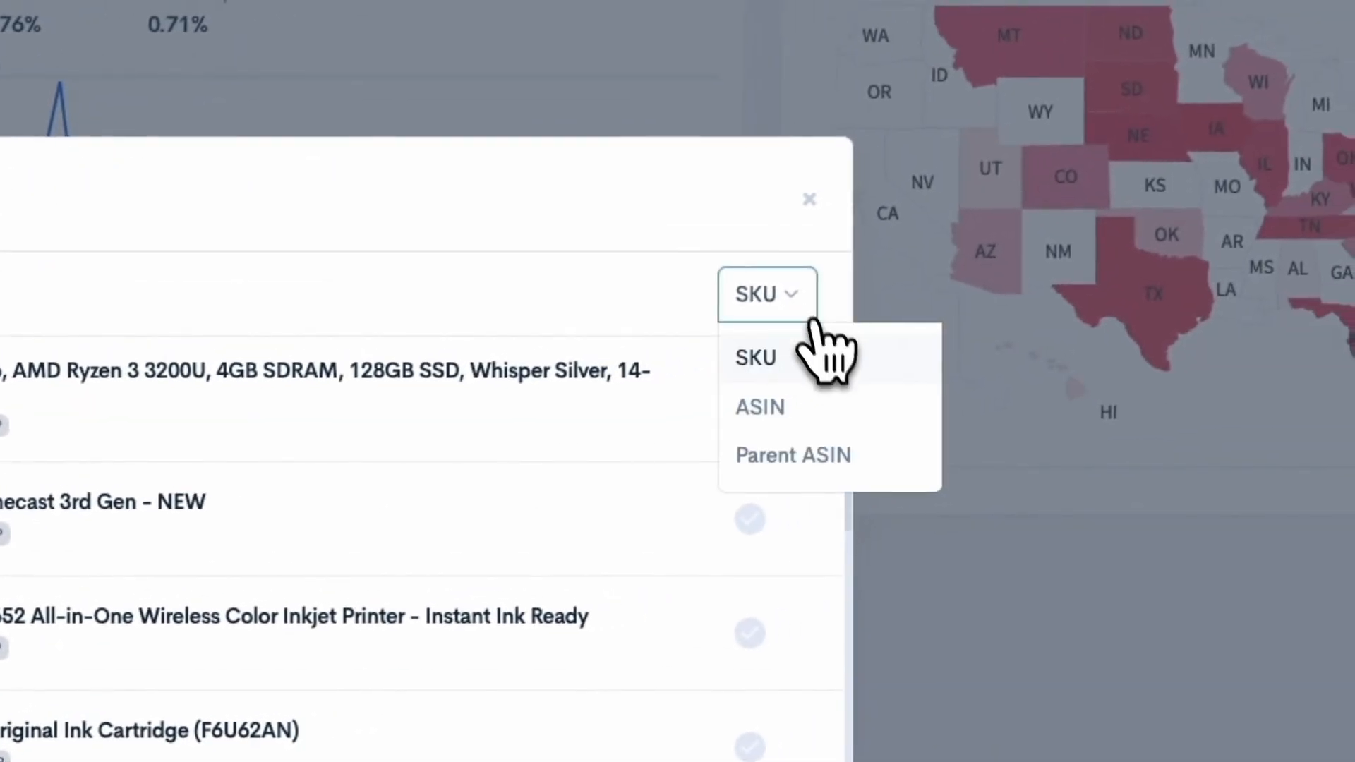
pyautogui.moveTo(847, 423)
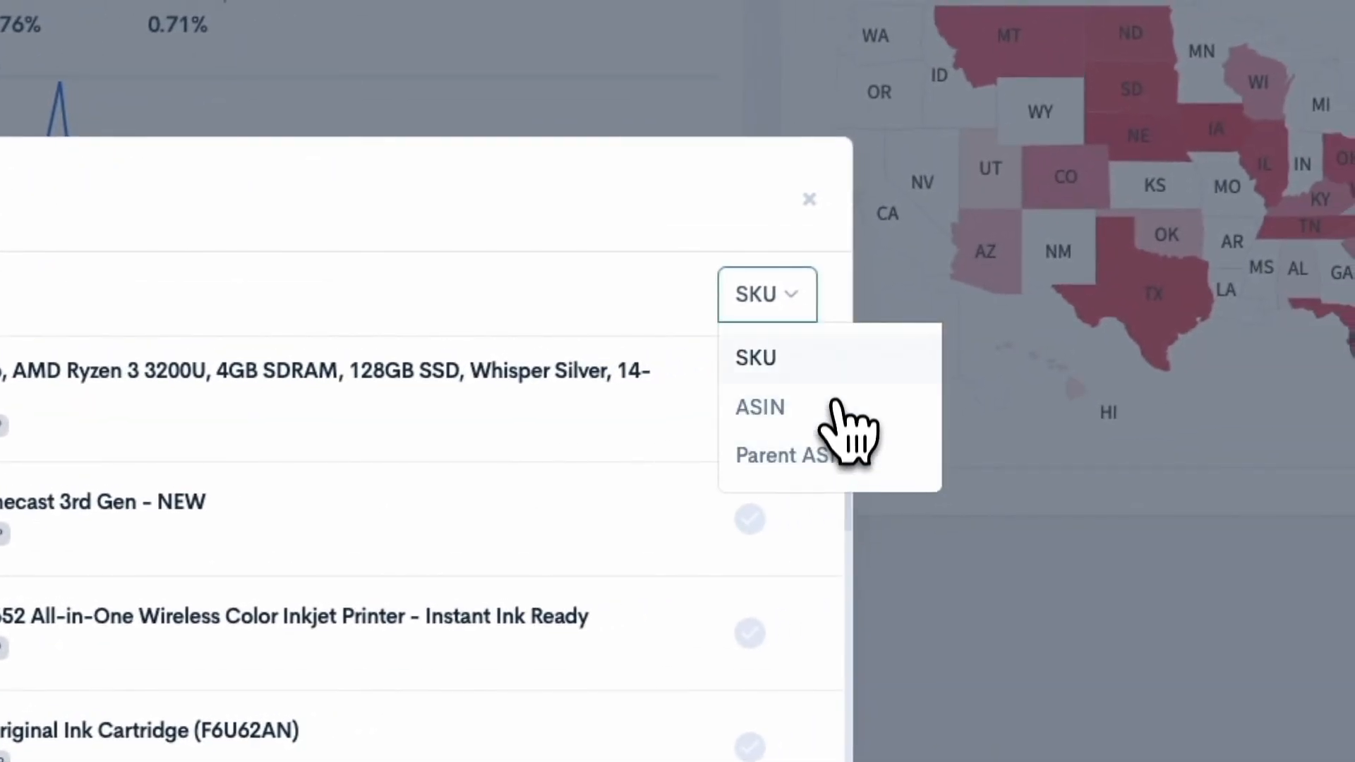
pyautogui.moveTo(847, 380)
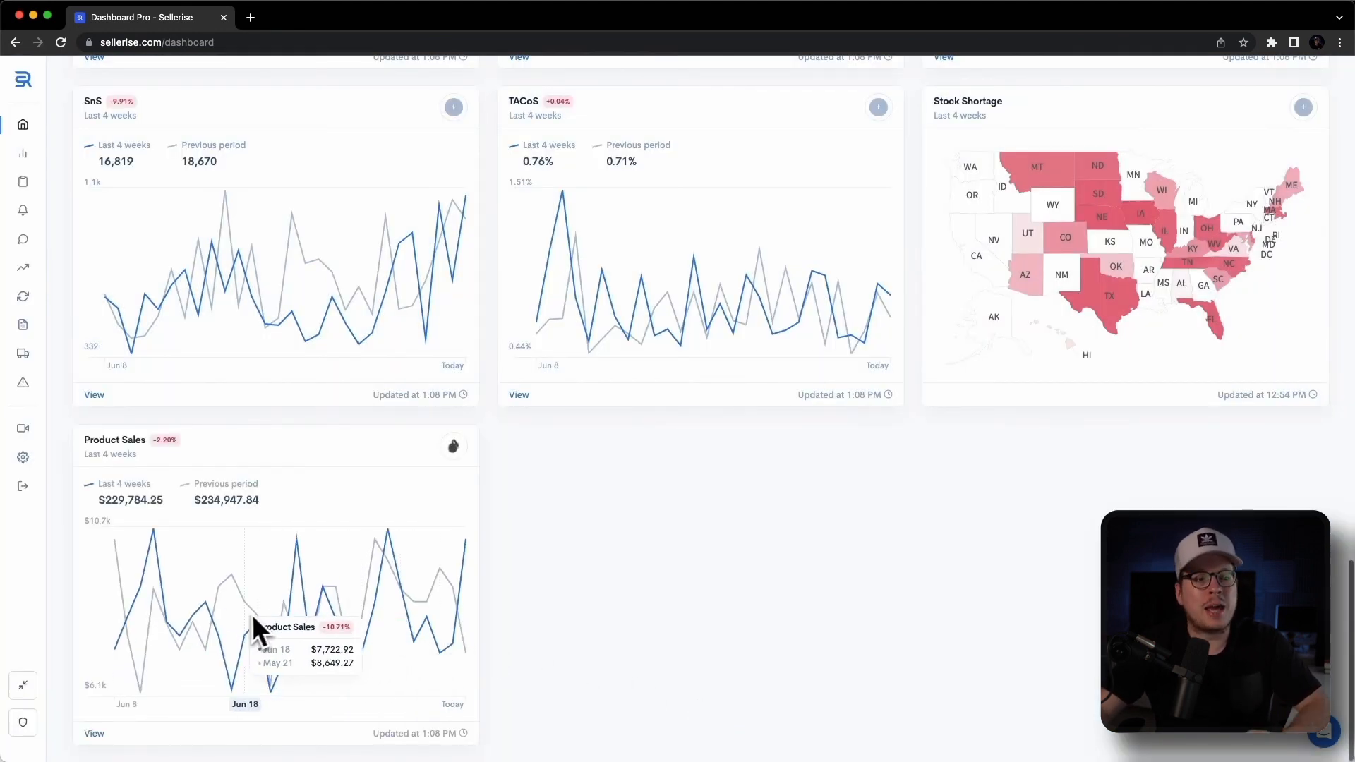
# Enable Multiview so hovering a date syncs values across Sales, Net Profit, Margin and other charts.
pyautogui.scroll(3)
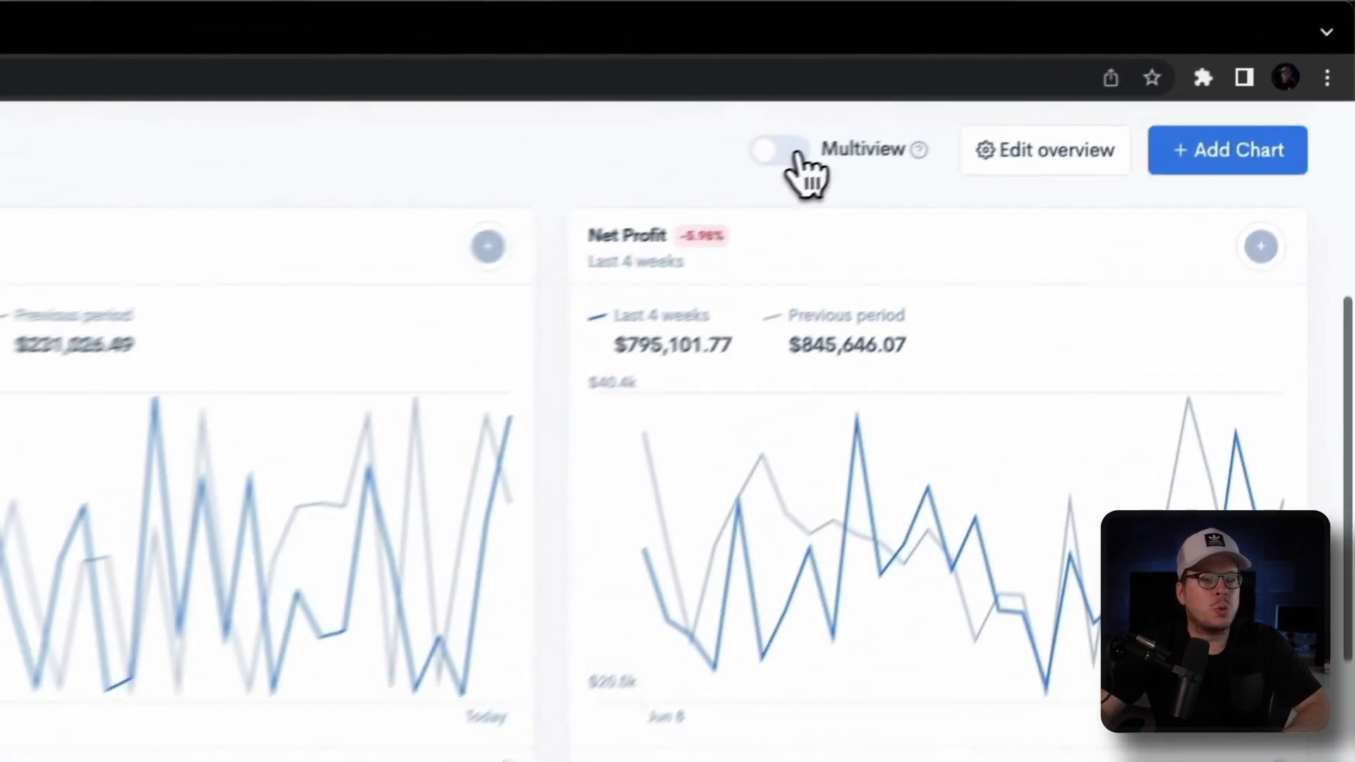
pyautogui.click(777, 150)
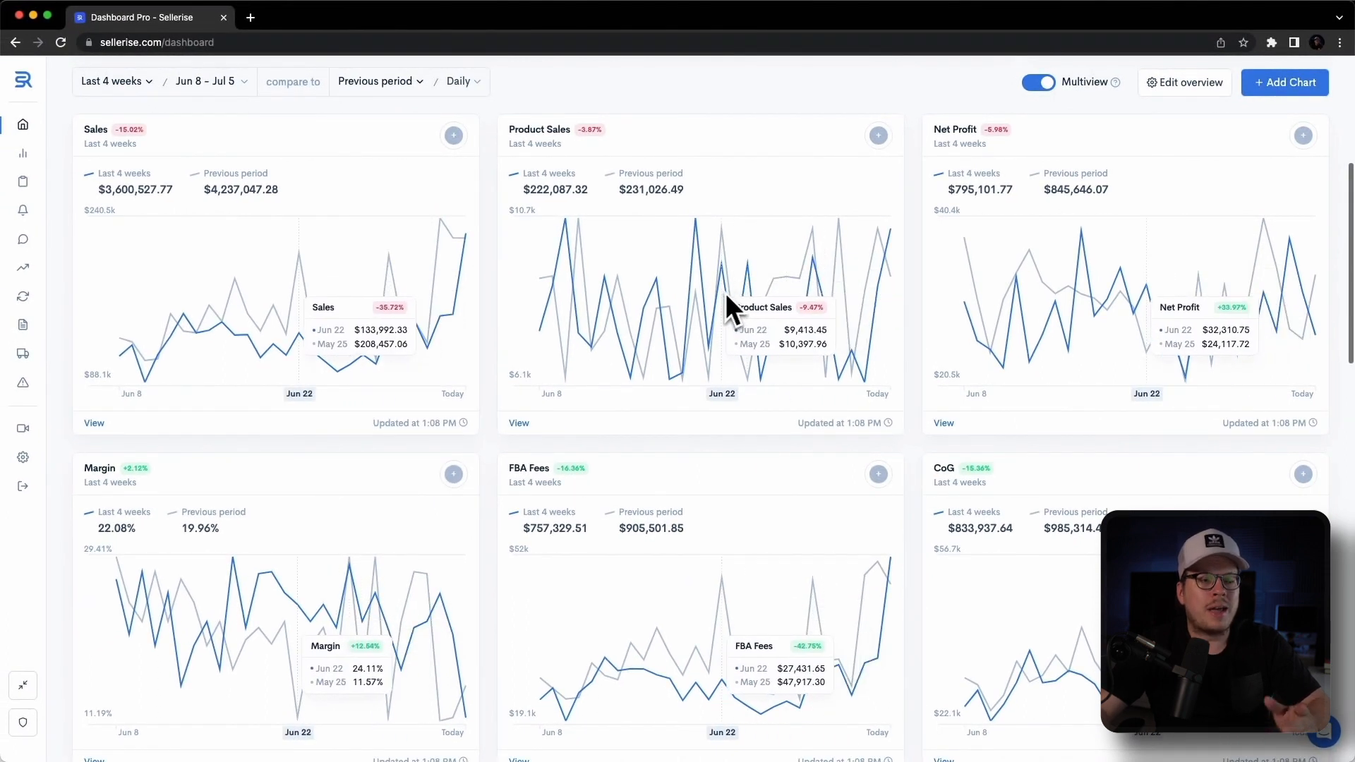
pyautogui.moveTo(631, 336)
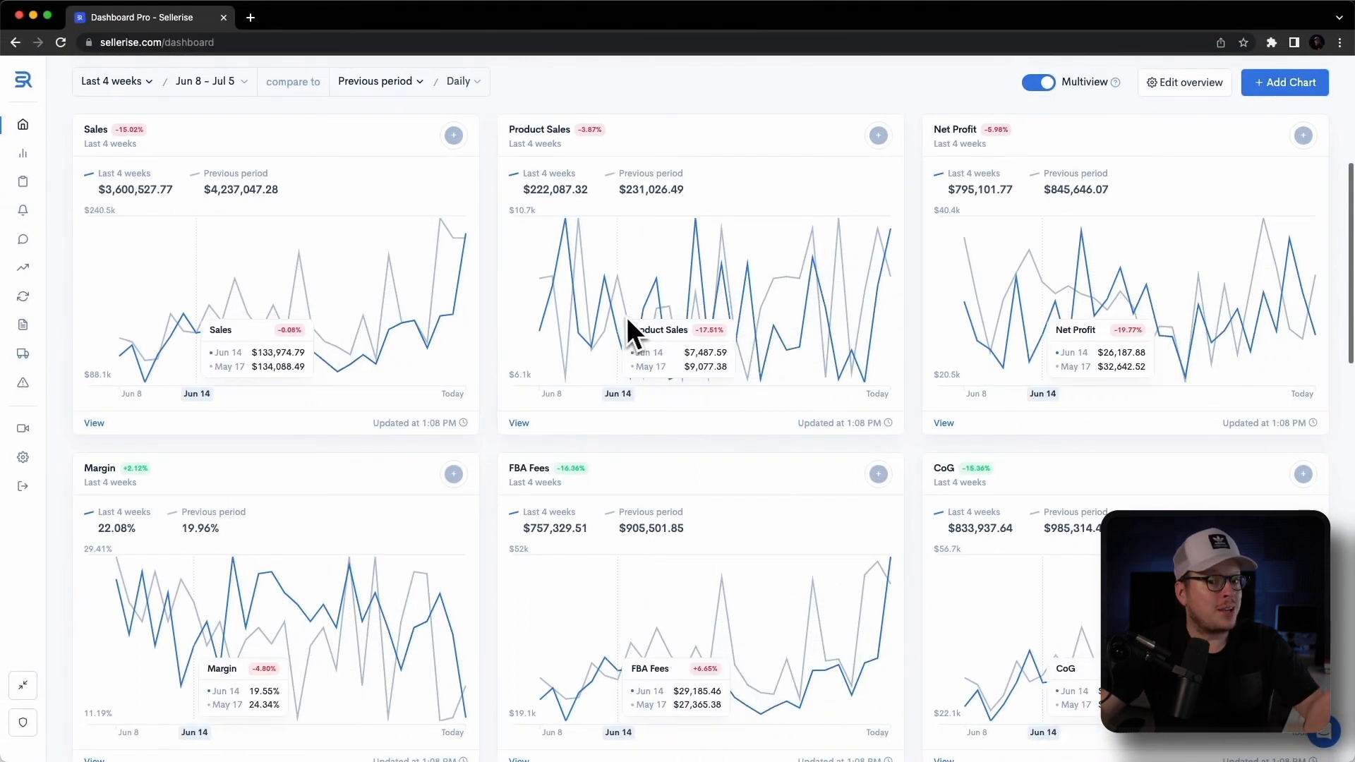
pyautogui.moveTo(1062, 164)
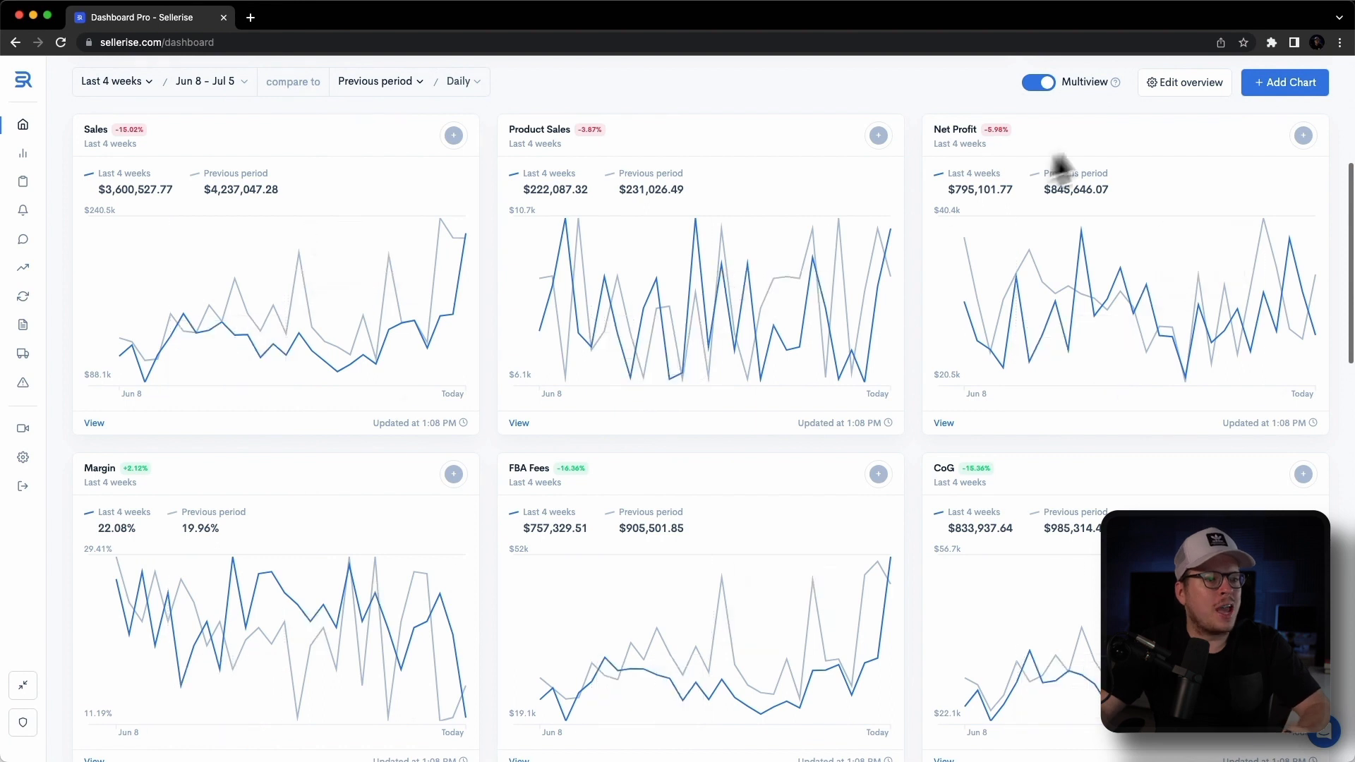
# Add the Sales | Net Profit combined chart from the gallery.
pyautogui.click(1284, 82)
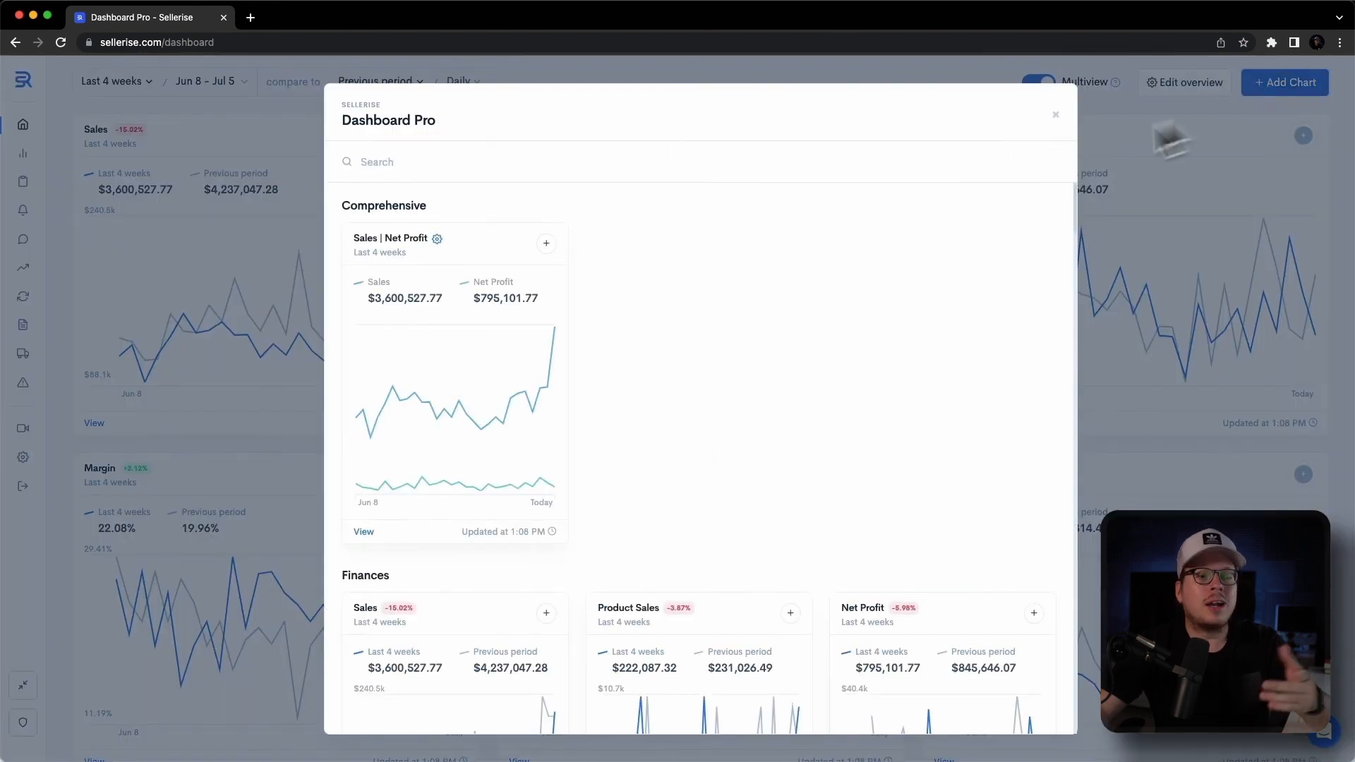
pyautogui.click(545, 243)
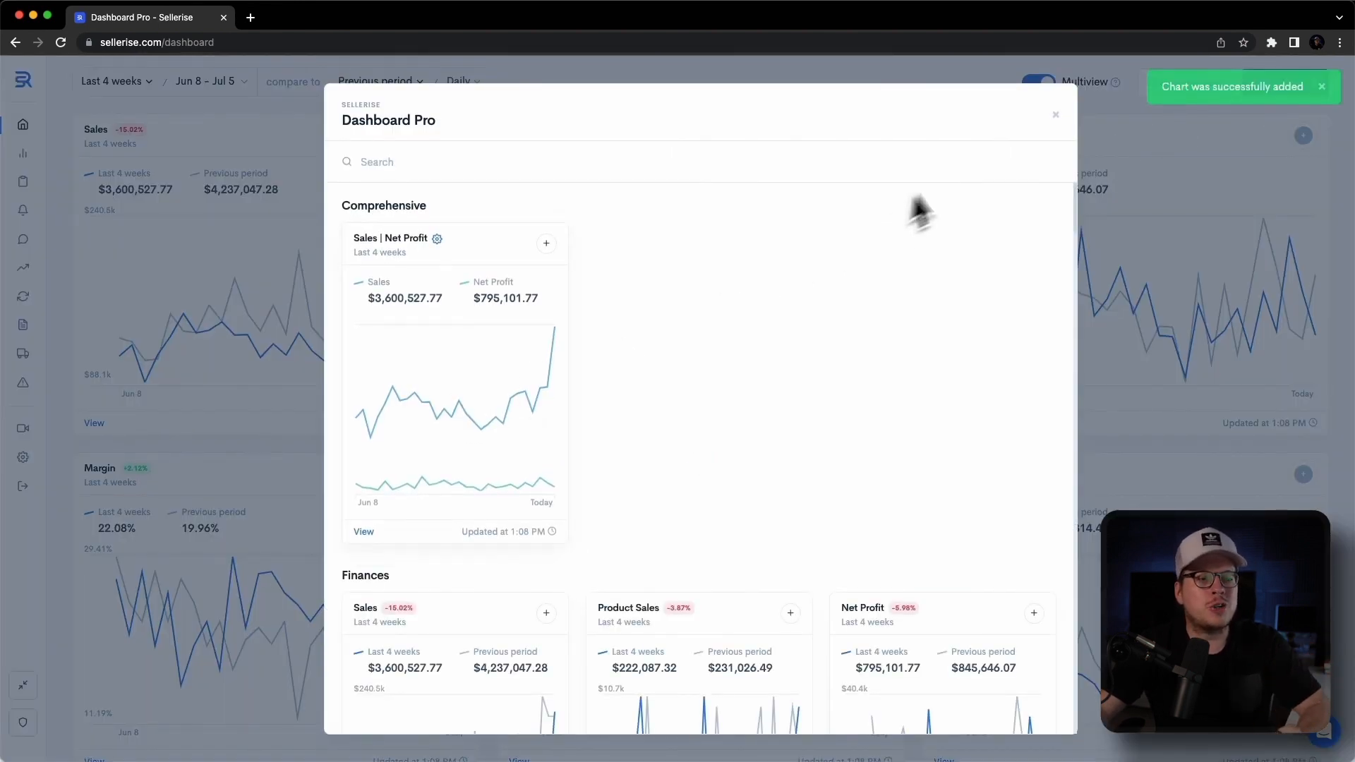
pyautogui.click(1053, 114)
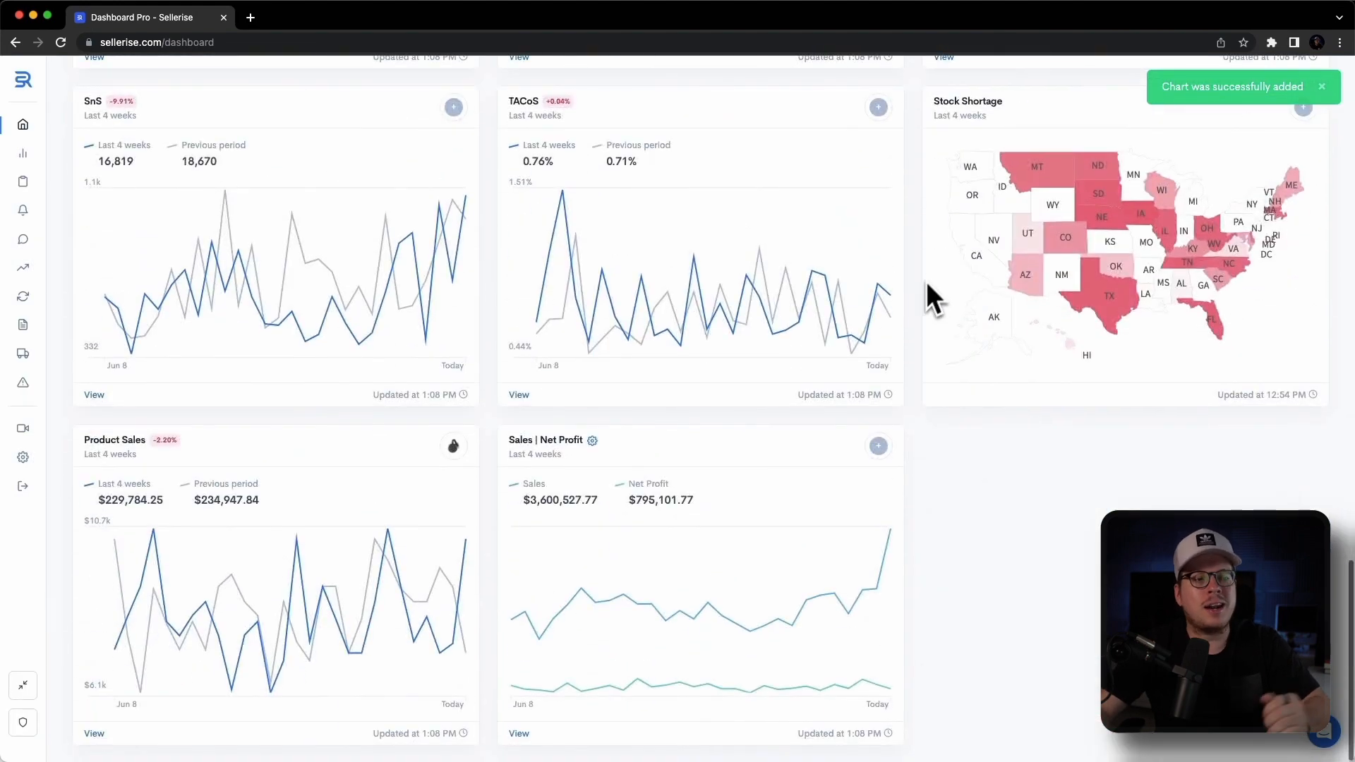
# Include Margin and FBA Fees as extra metrics in the combined chart and save.
pyautogui.click(591, 440)
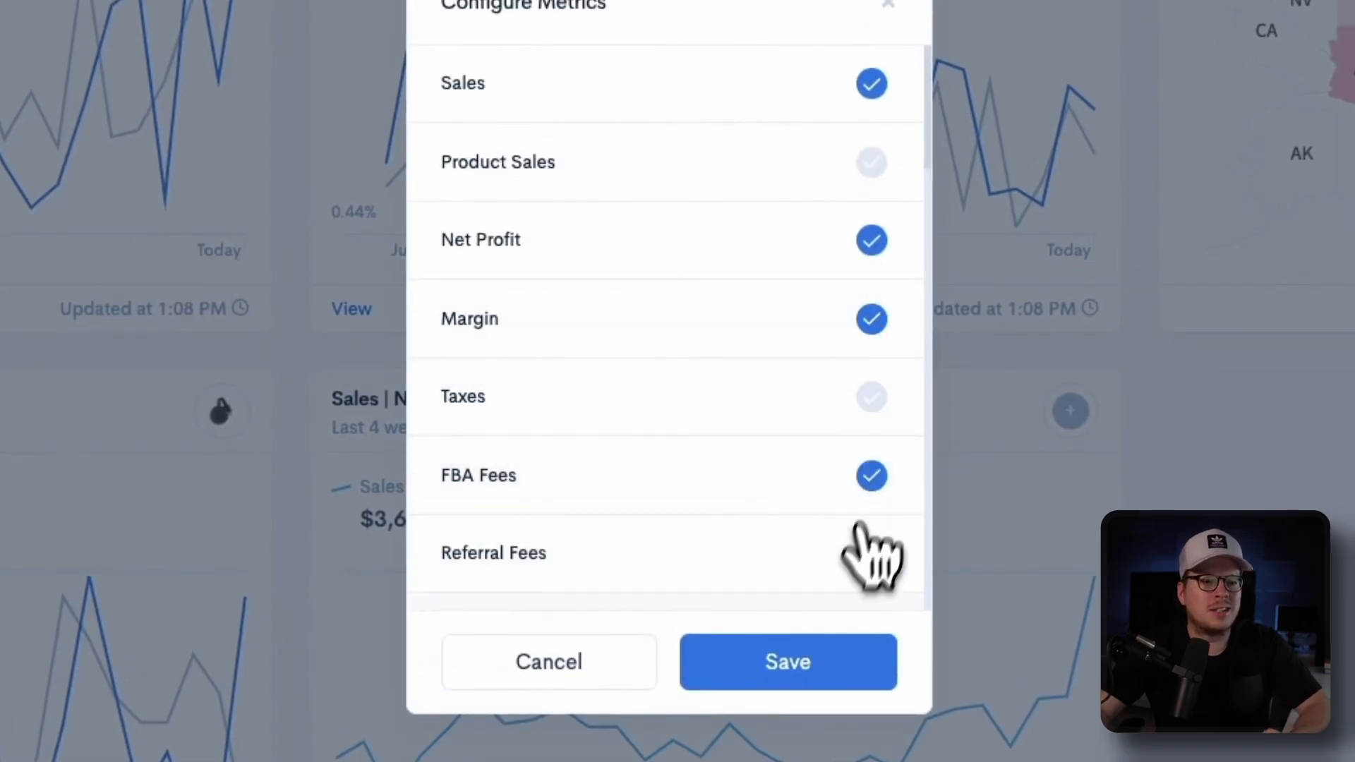
pyautogui.click(787, 660)
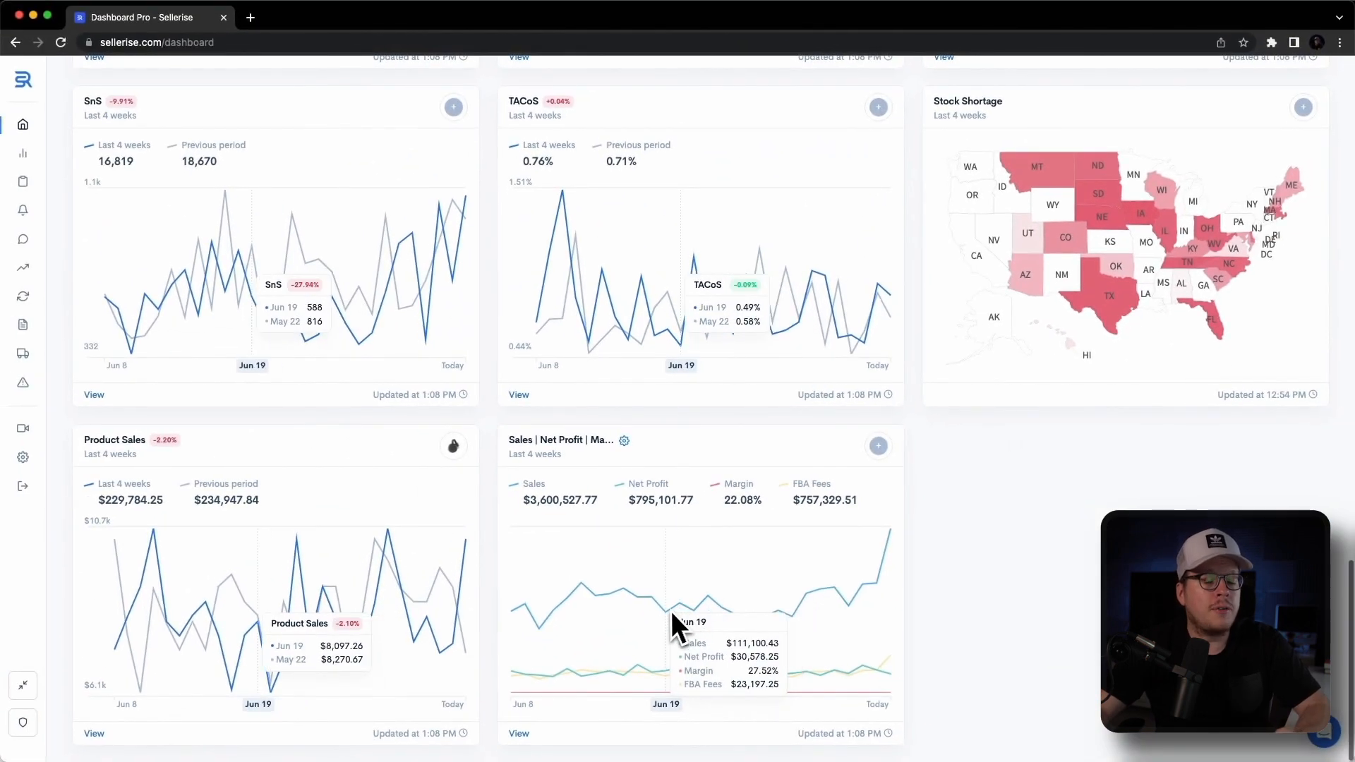
pyautogui.moveTo(618, 627)
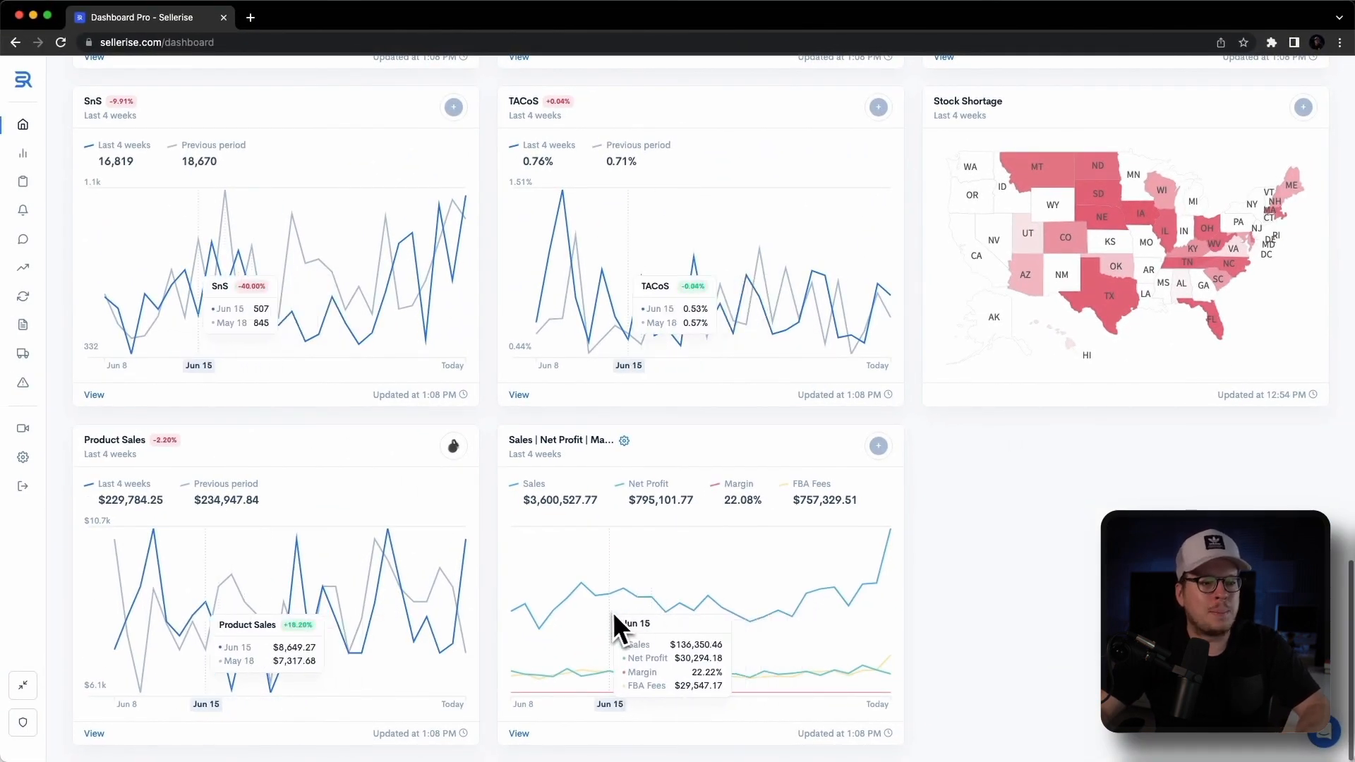
pyautogui.scroll(3)
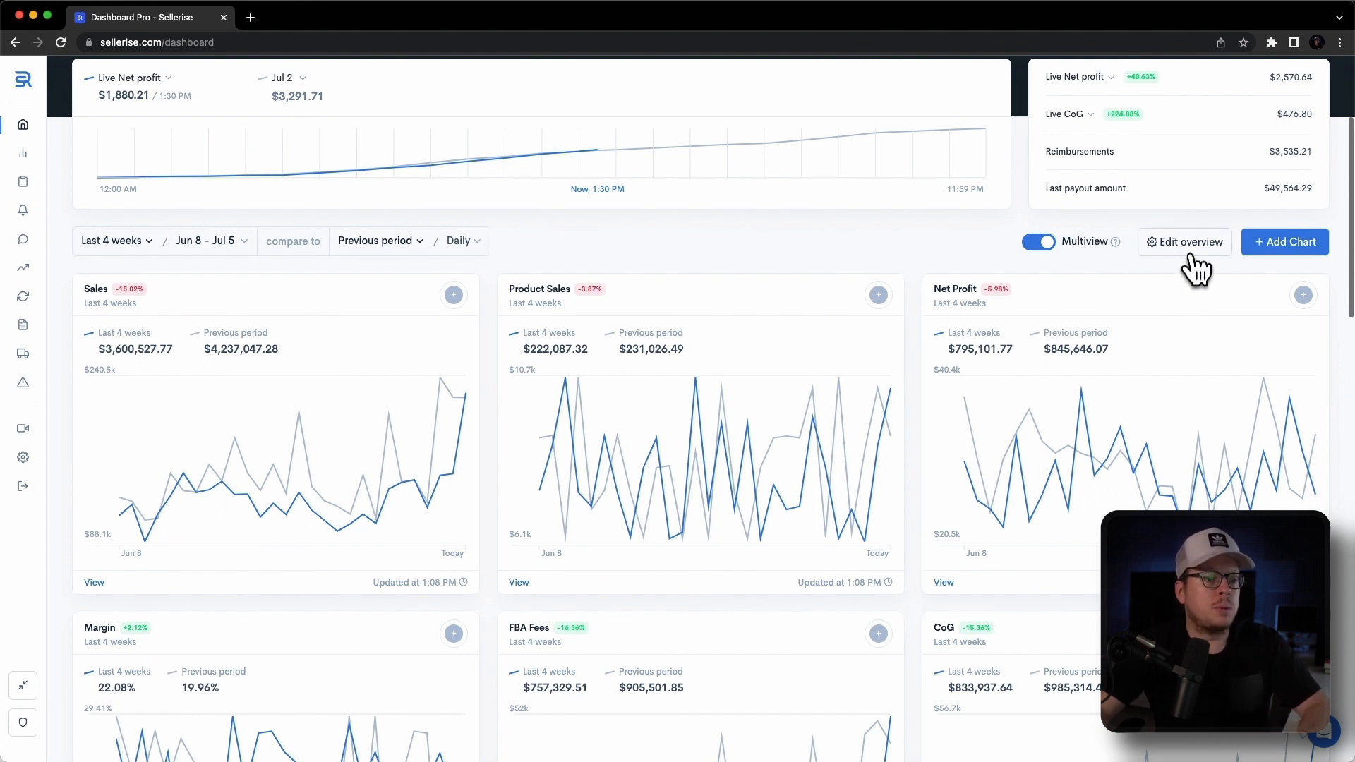
# In Edit overview, delete the Net Profit chart and finish editing.
pyautogui.click(1184, 242)
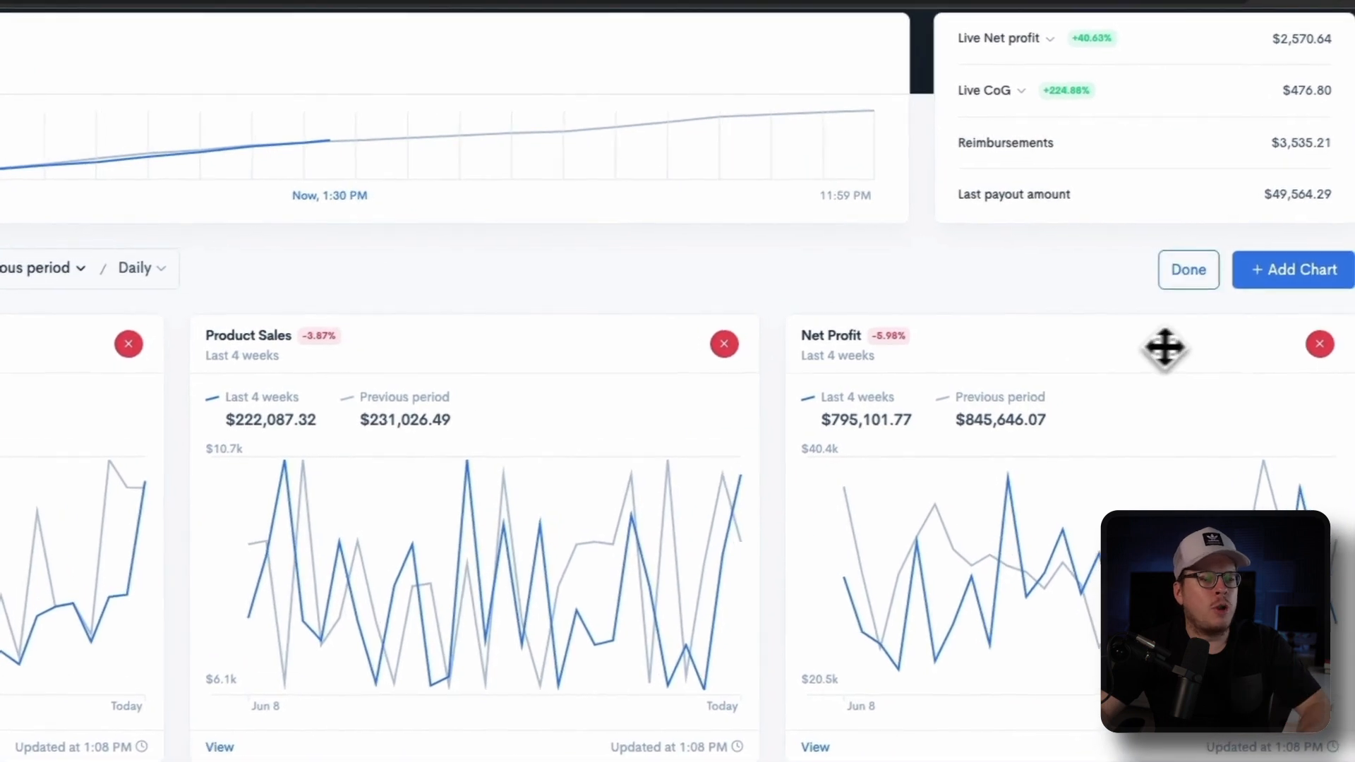
pyautogui.click(1320, 345)
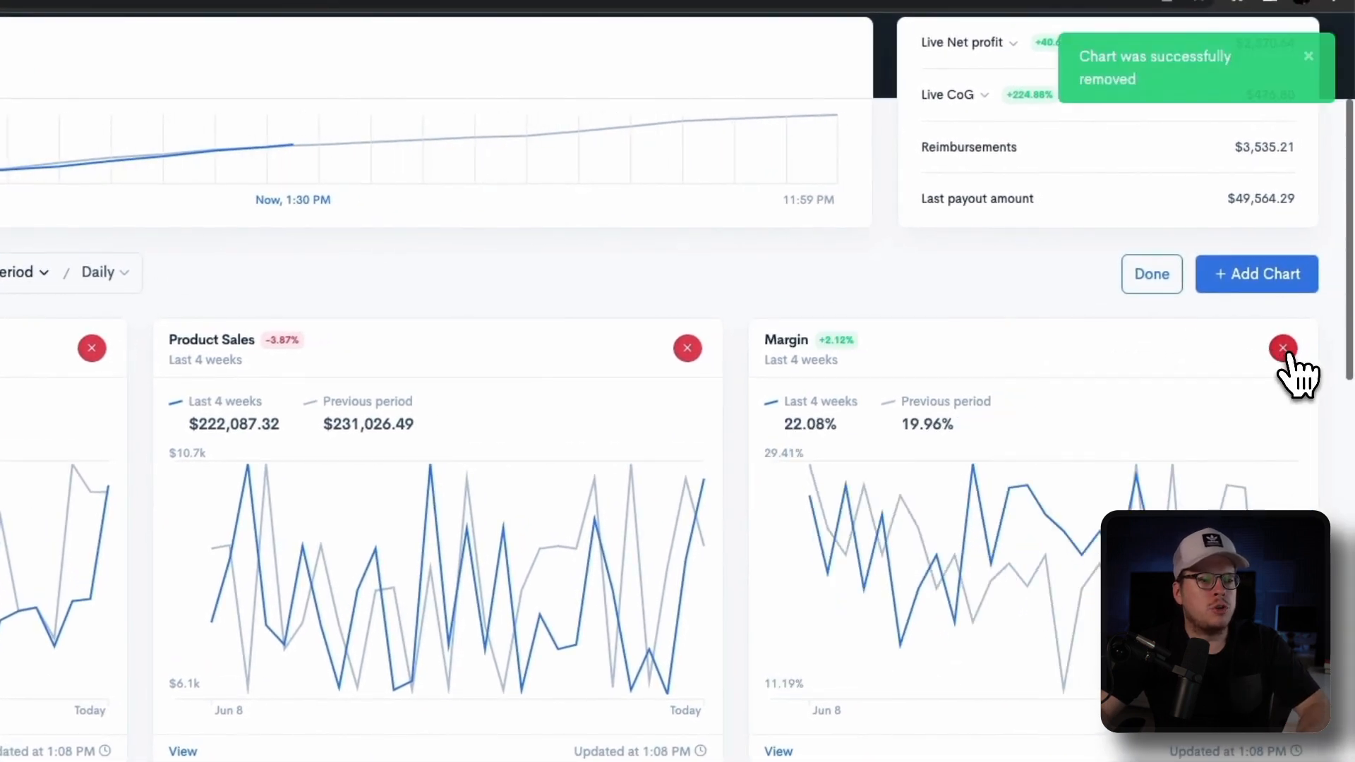
pyautogui.moveTo(1292, 371)
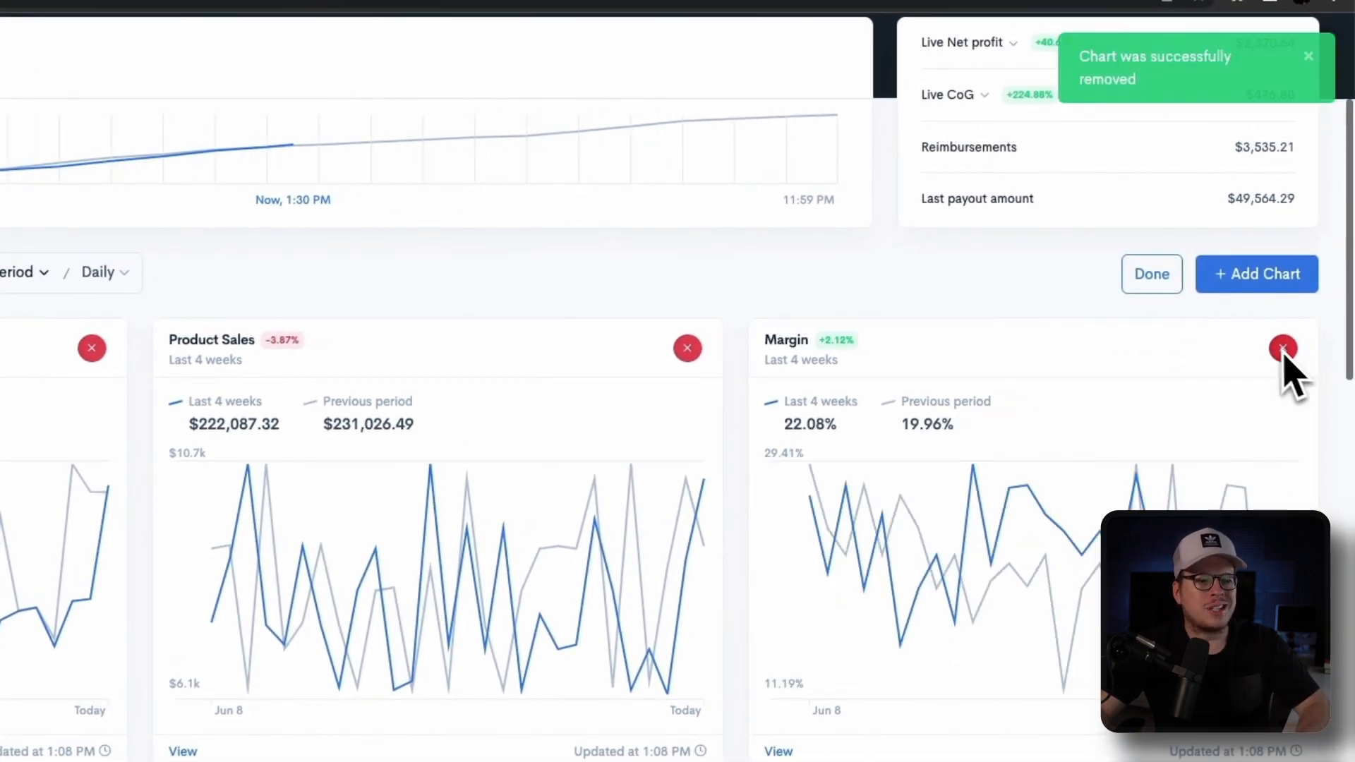
pyautogui.click(1152, 273)
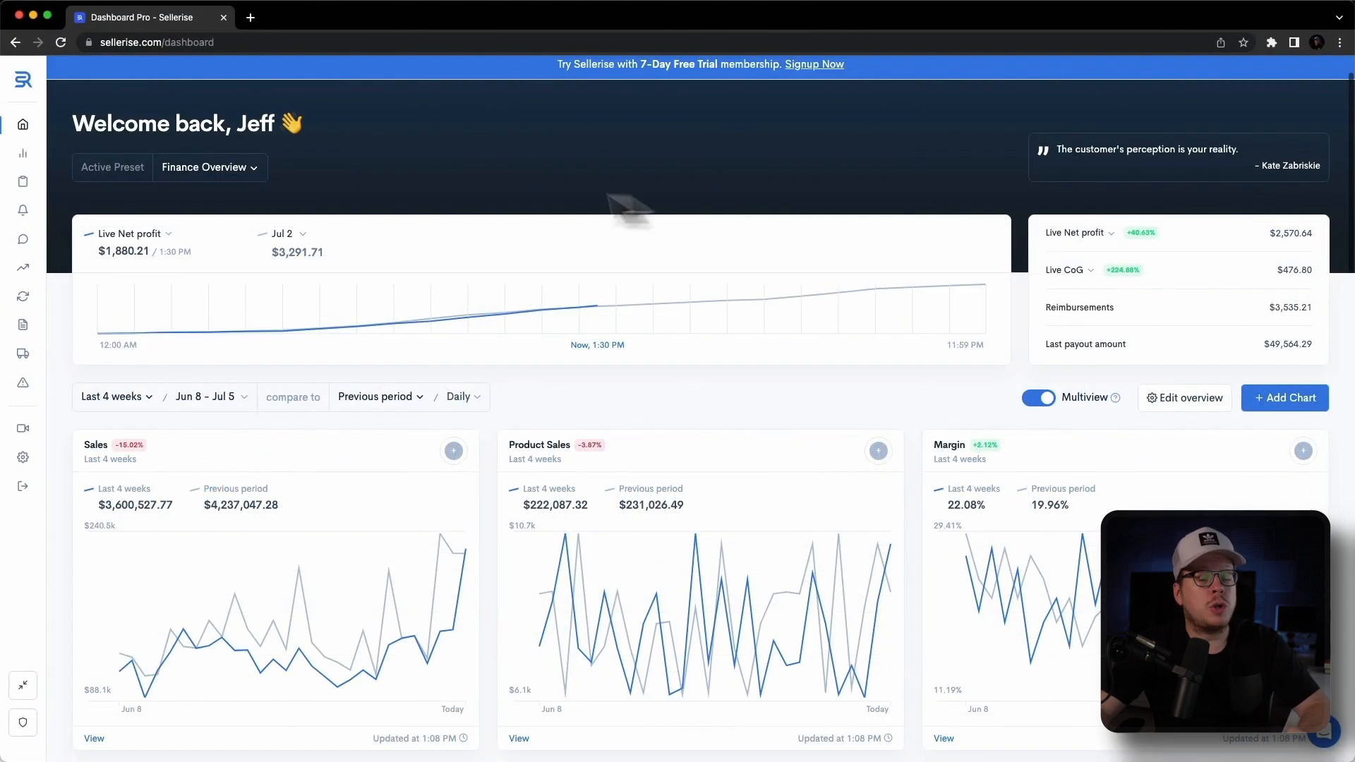
# Create a new active preset named 'My Preset' from the Active Preset dropdown.
pyautogui.click(209, 167)
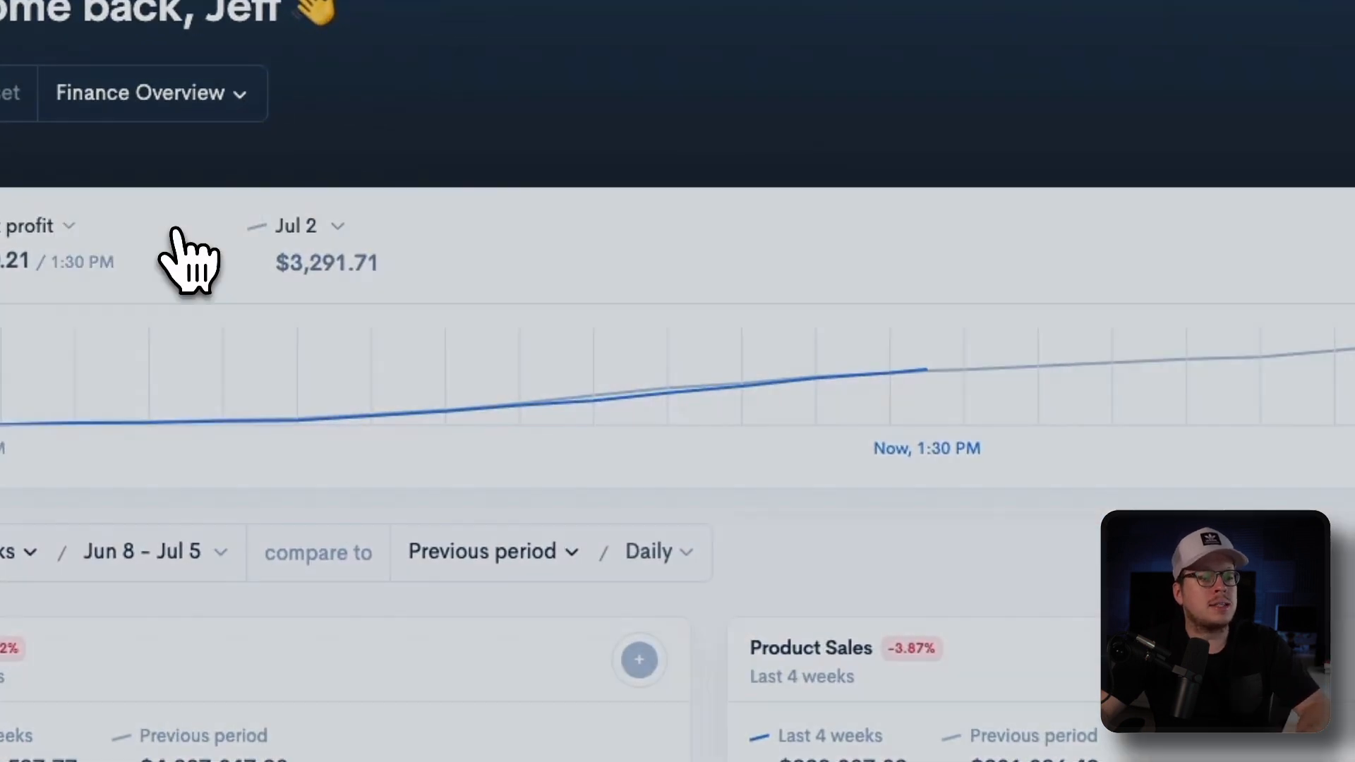
pyautogui.click(638, 661)
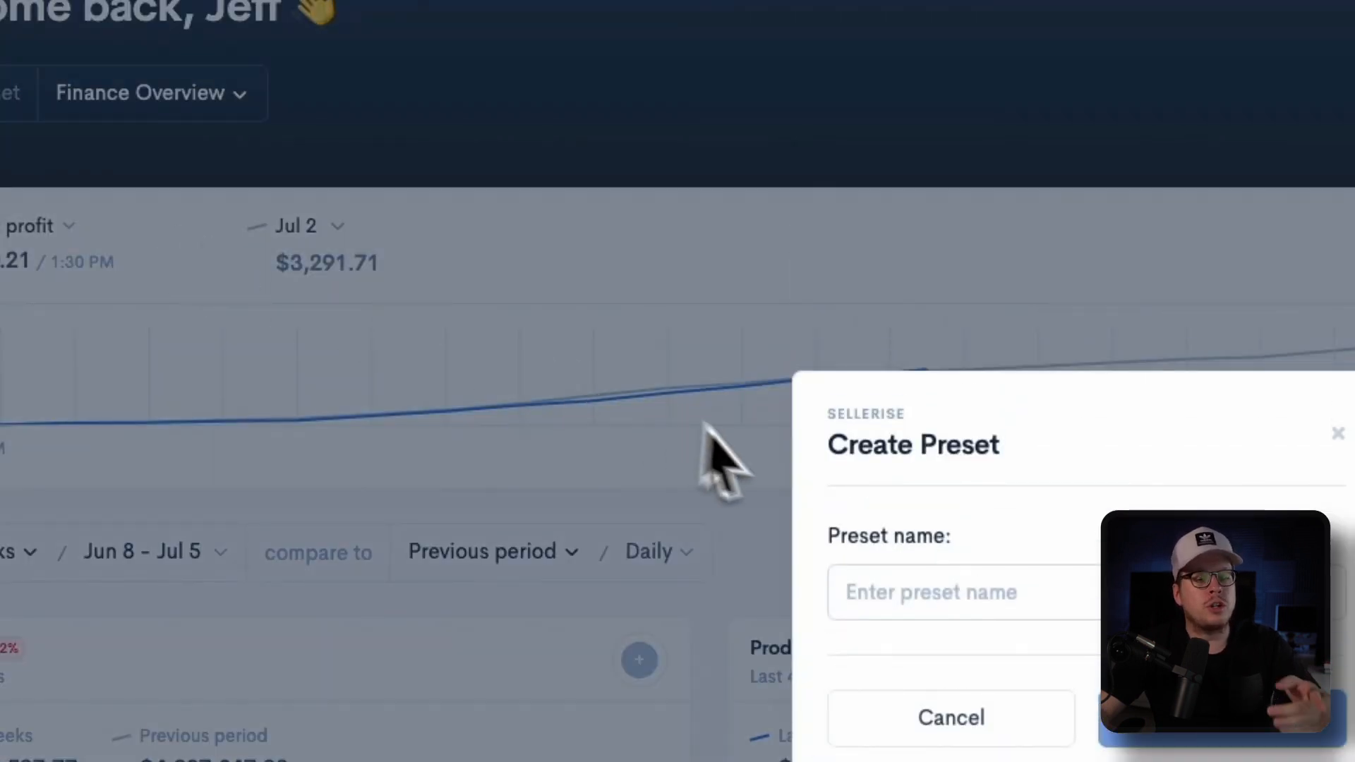
pyautogui.click(716, 367)
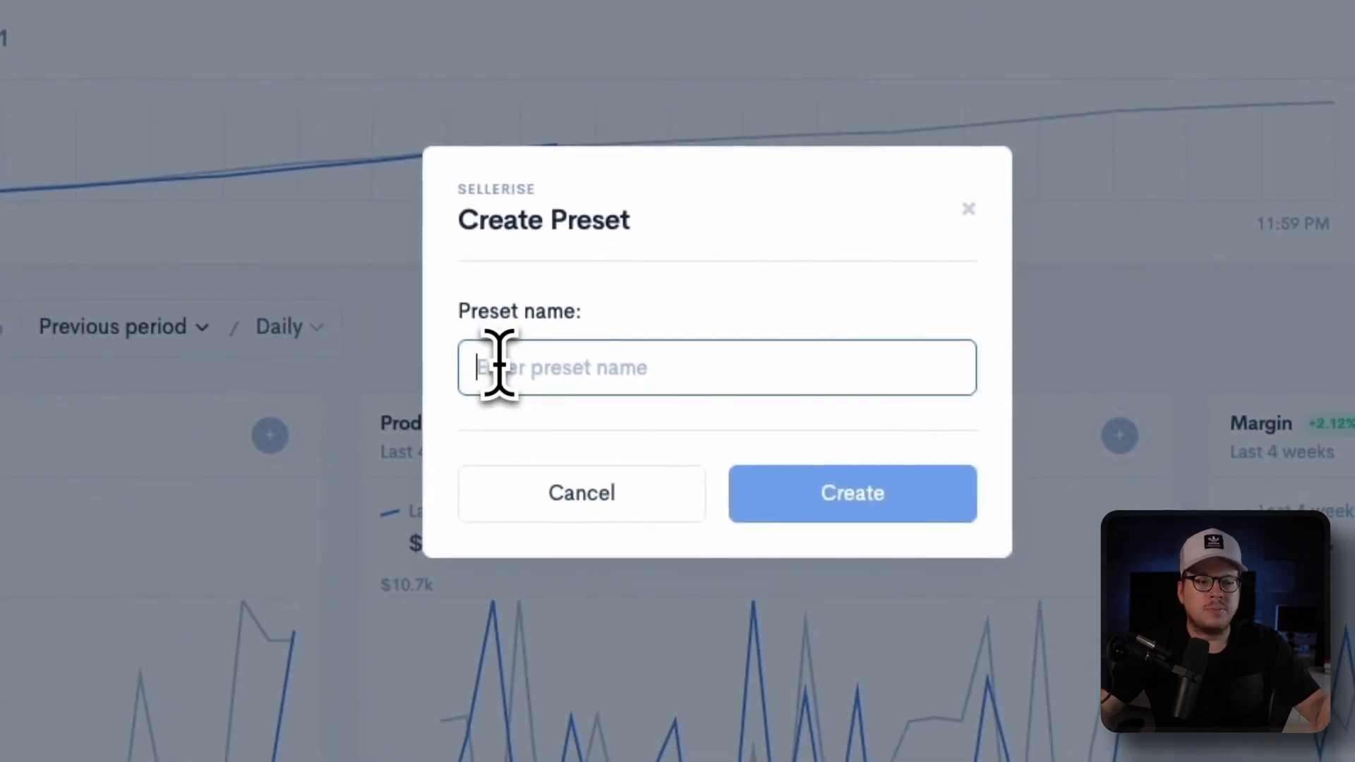
pyautogui.write('My Preset')
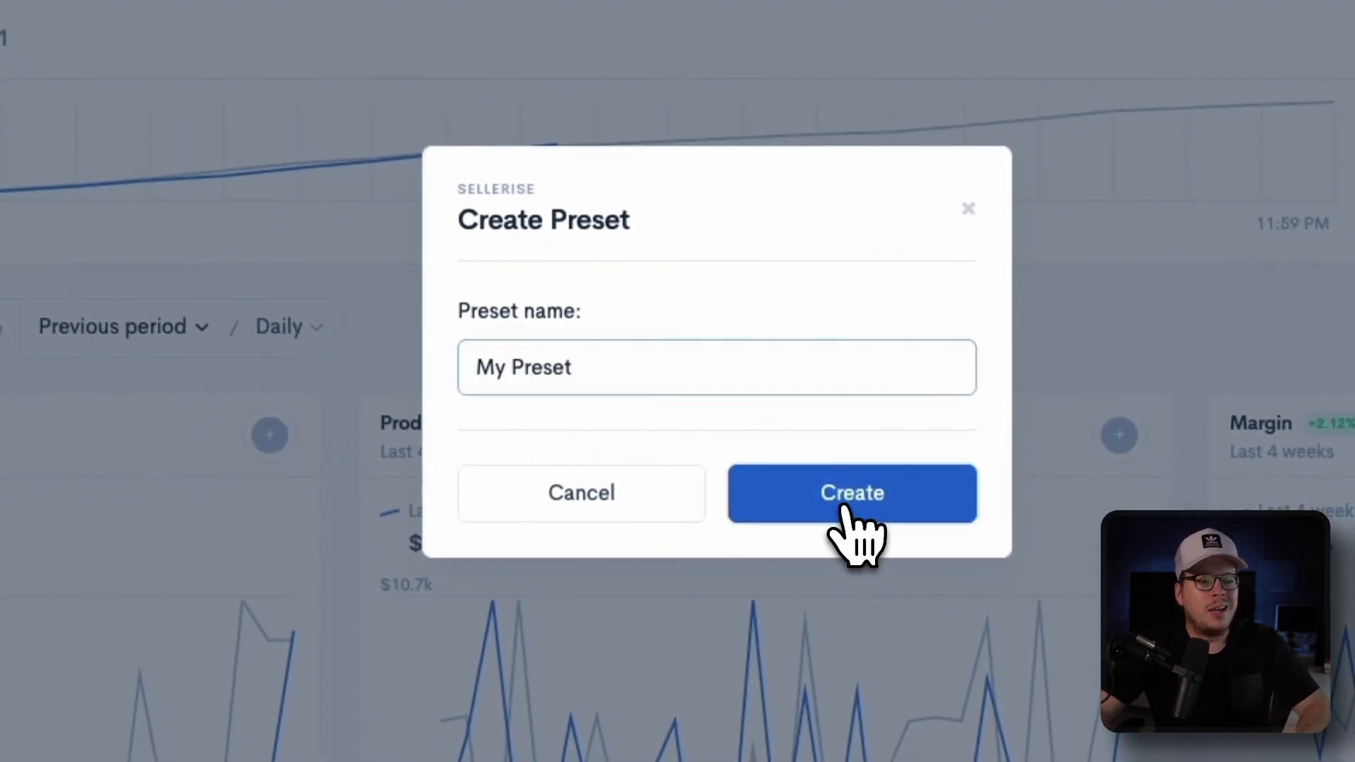
pyautogui.click(853, 493)
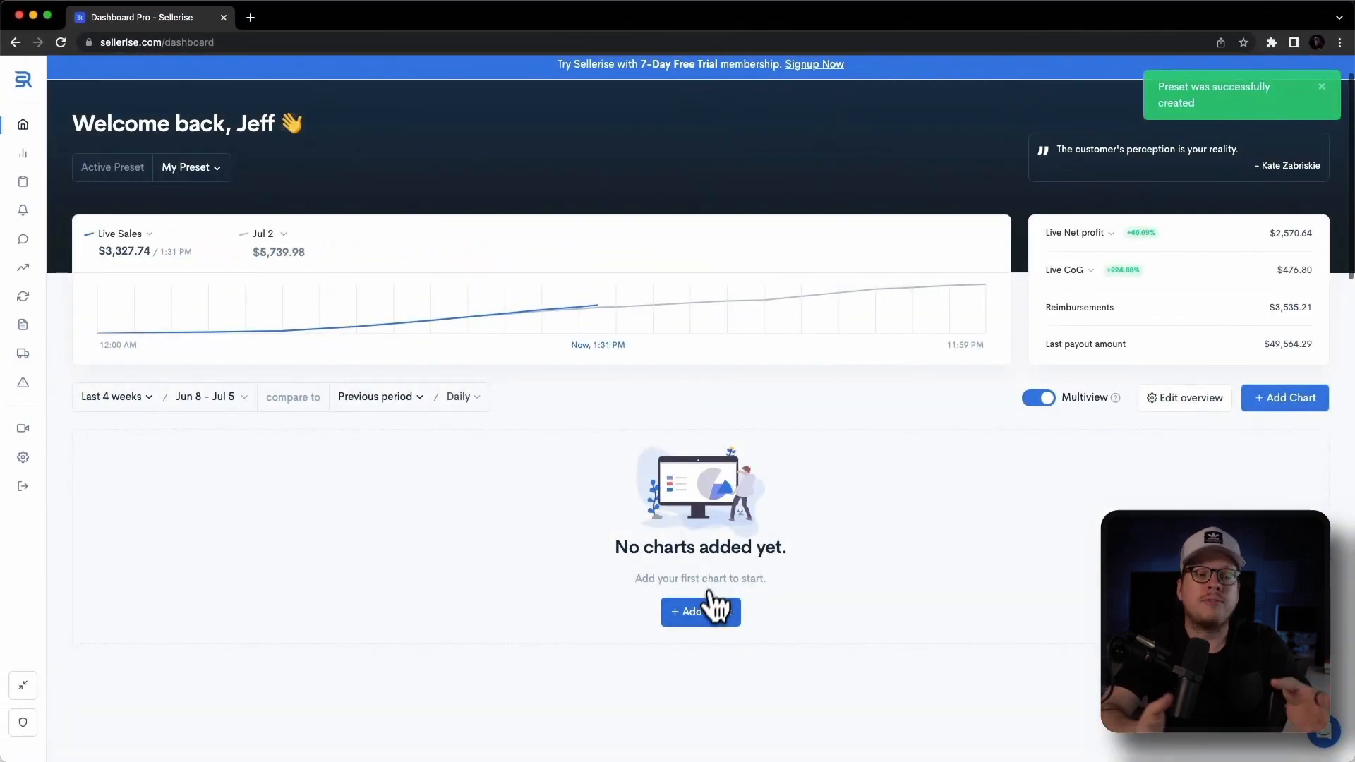
# Add the Sales, Product Sales and Net Profit finance charts to My Preset.
pyautogui.click(700, 611)
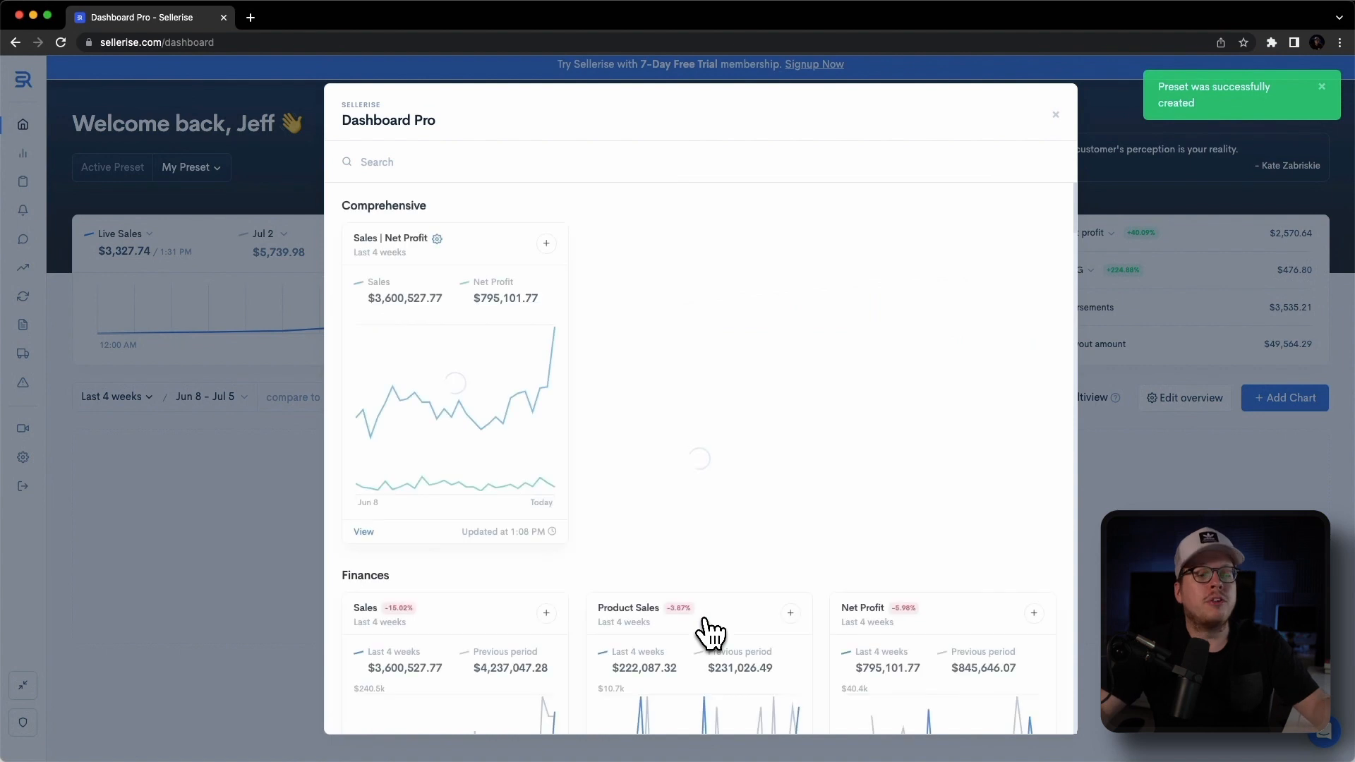
pyautogui.scroll(-3)
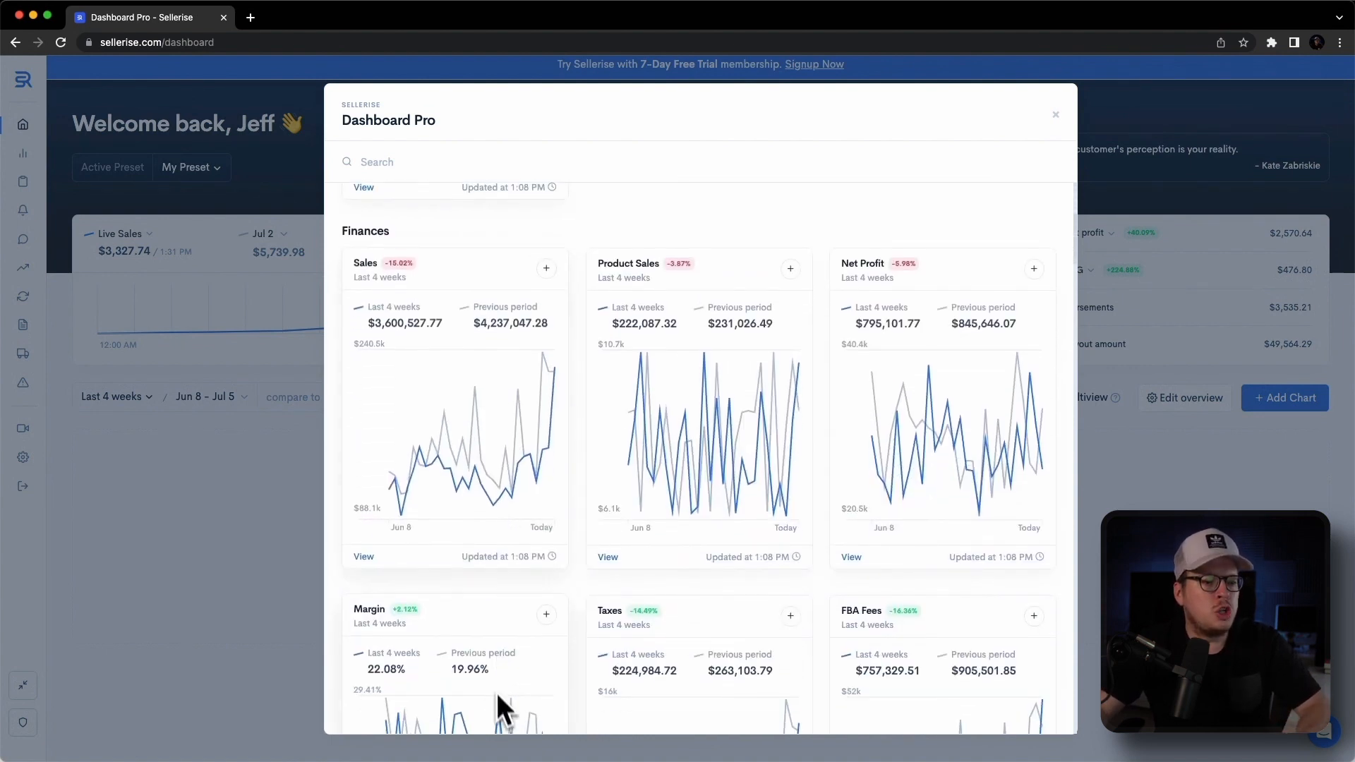
pyautogui.click(547, 269)
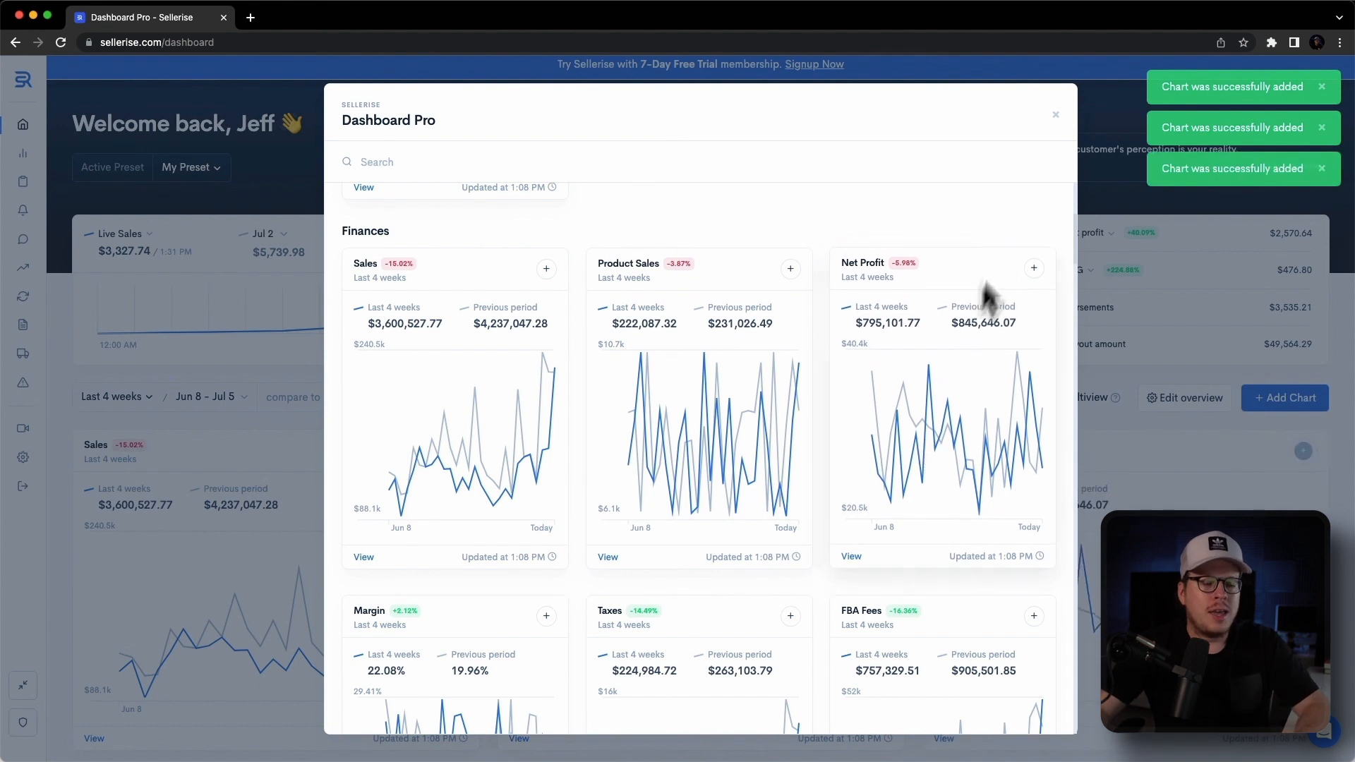
pyautogui.click(1055, 115)
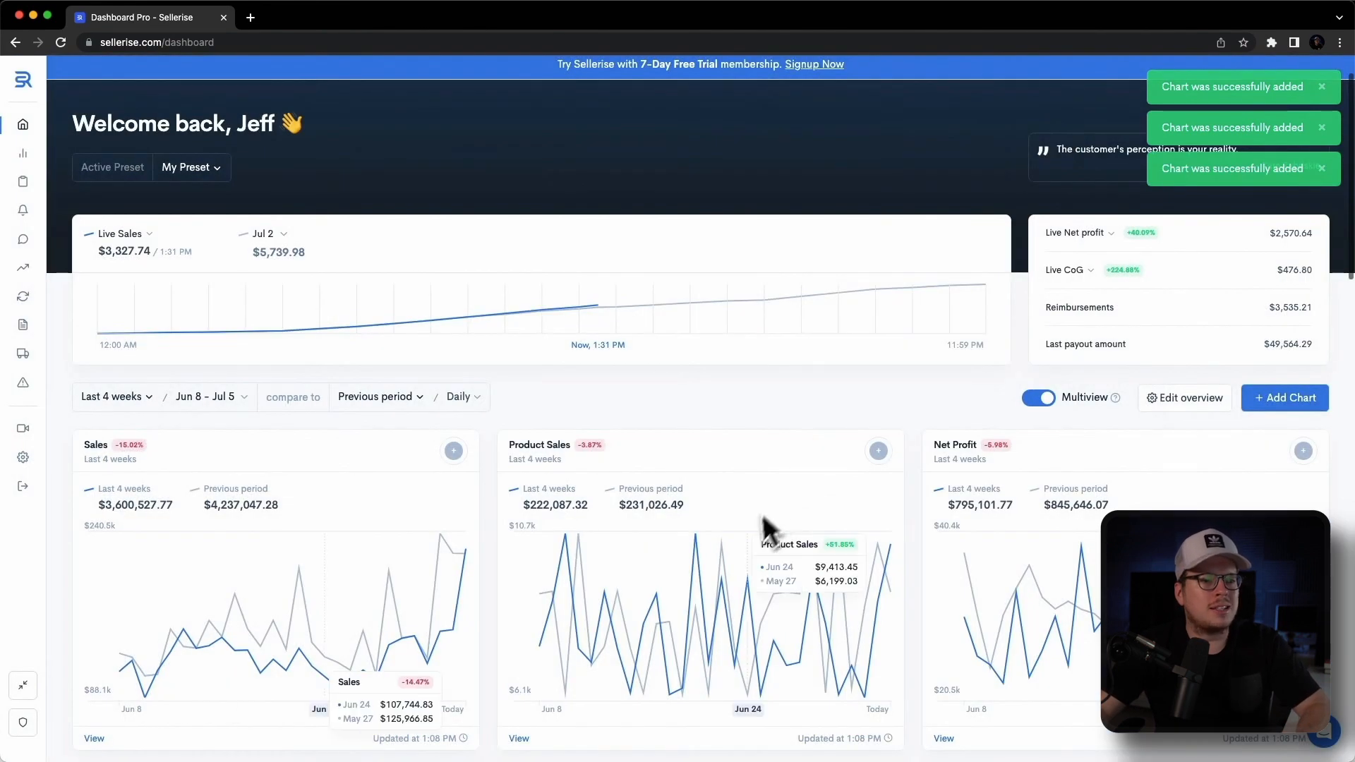
pyautogui.moveTo(674, 627)
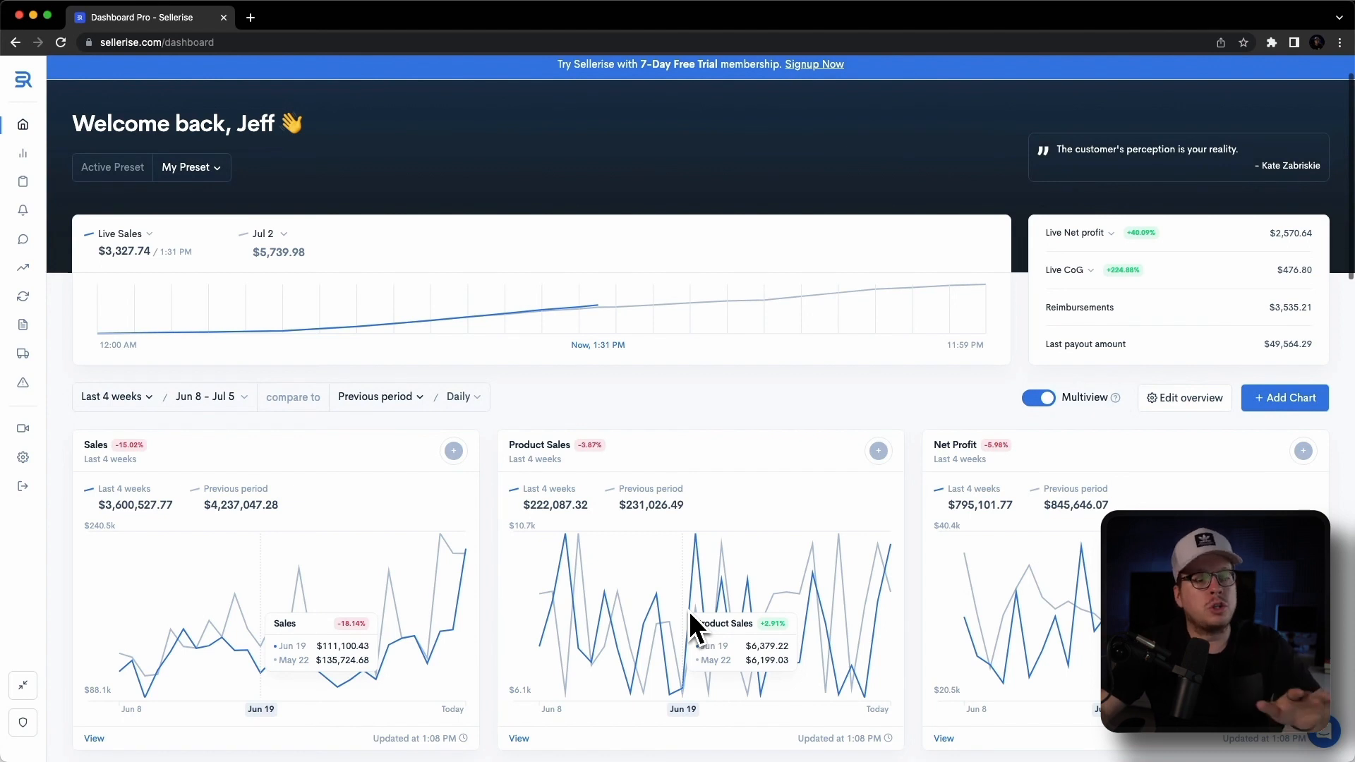
pyautogui.moveTo(307, 237)
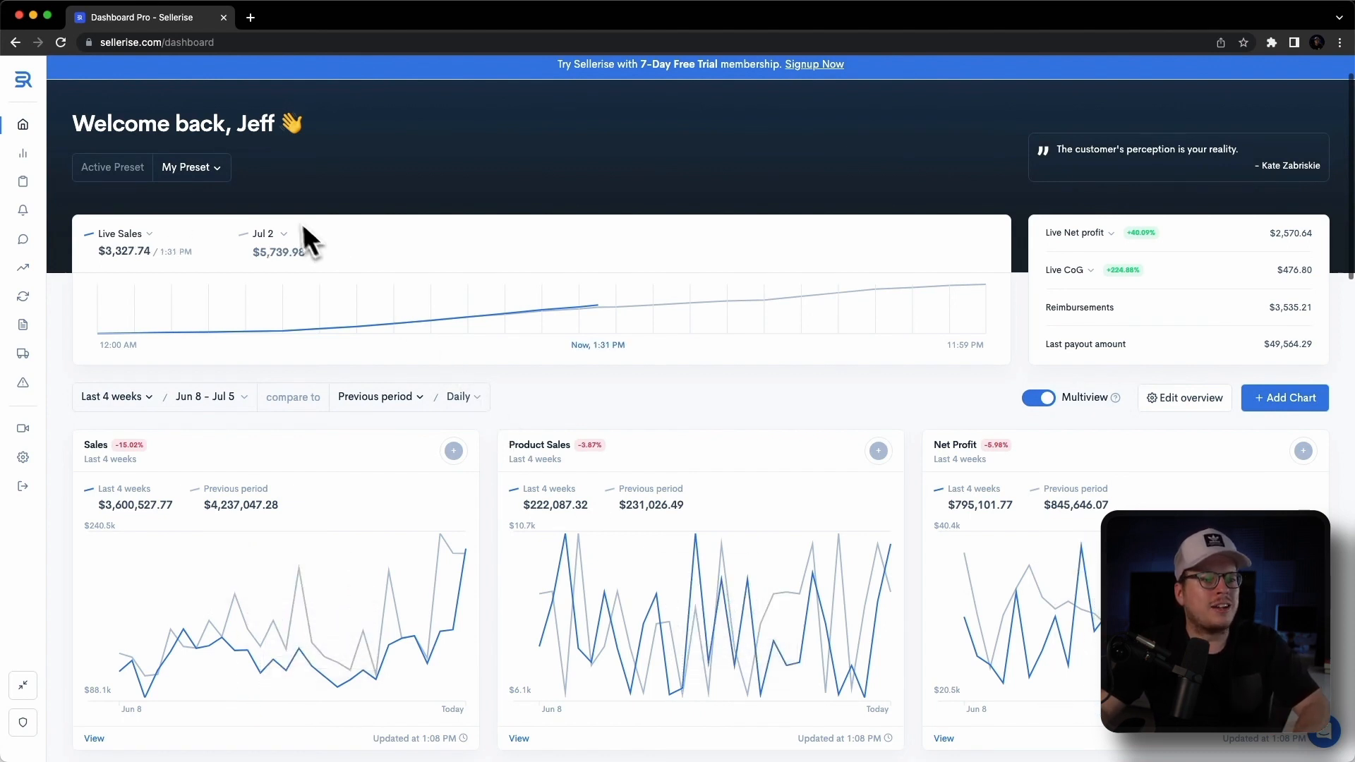
# Delete My Preset from the preset list, returning to Finance Overview.
pyautogui.click(188, 166)
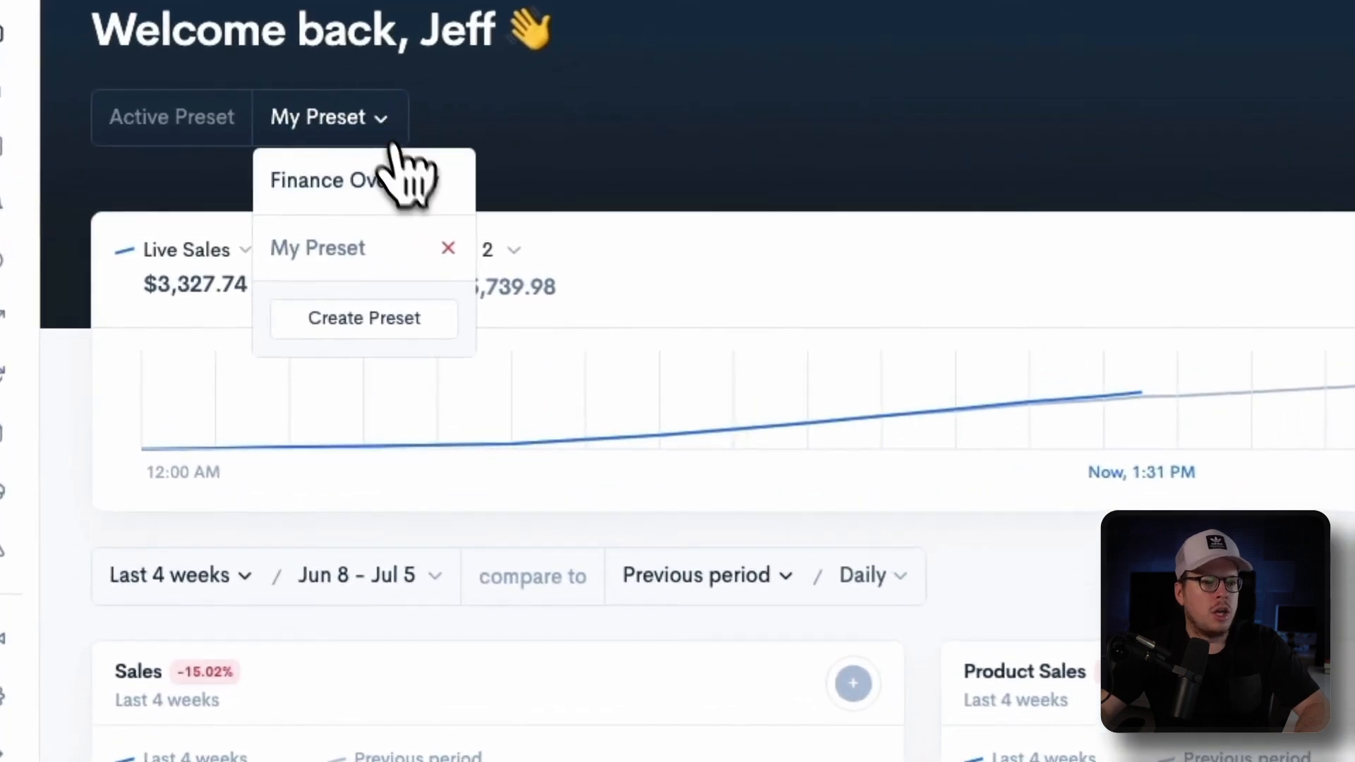
pyautogui.moveTo(467, 277)
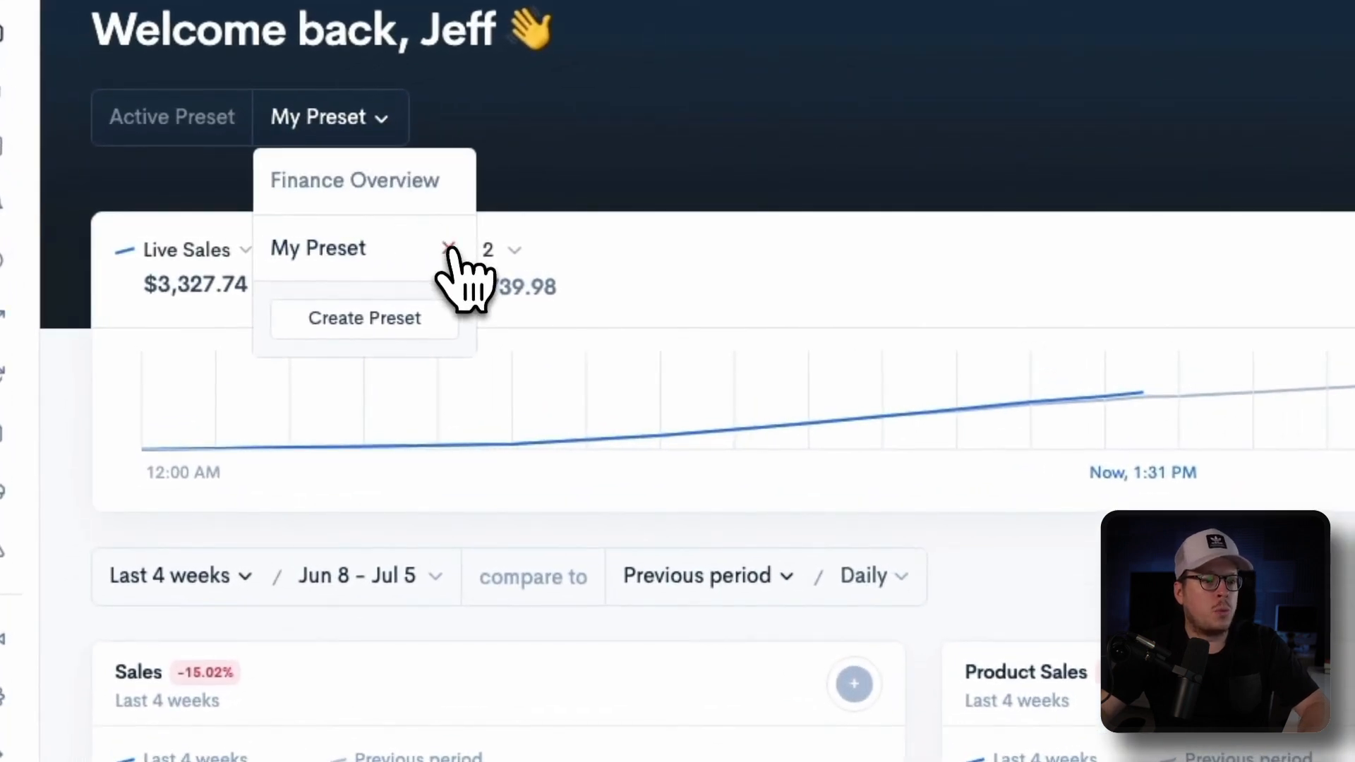
pyautogui.click(449, 248)
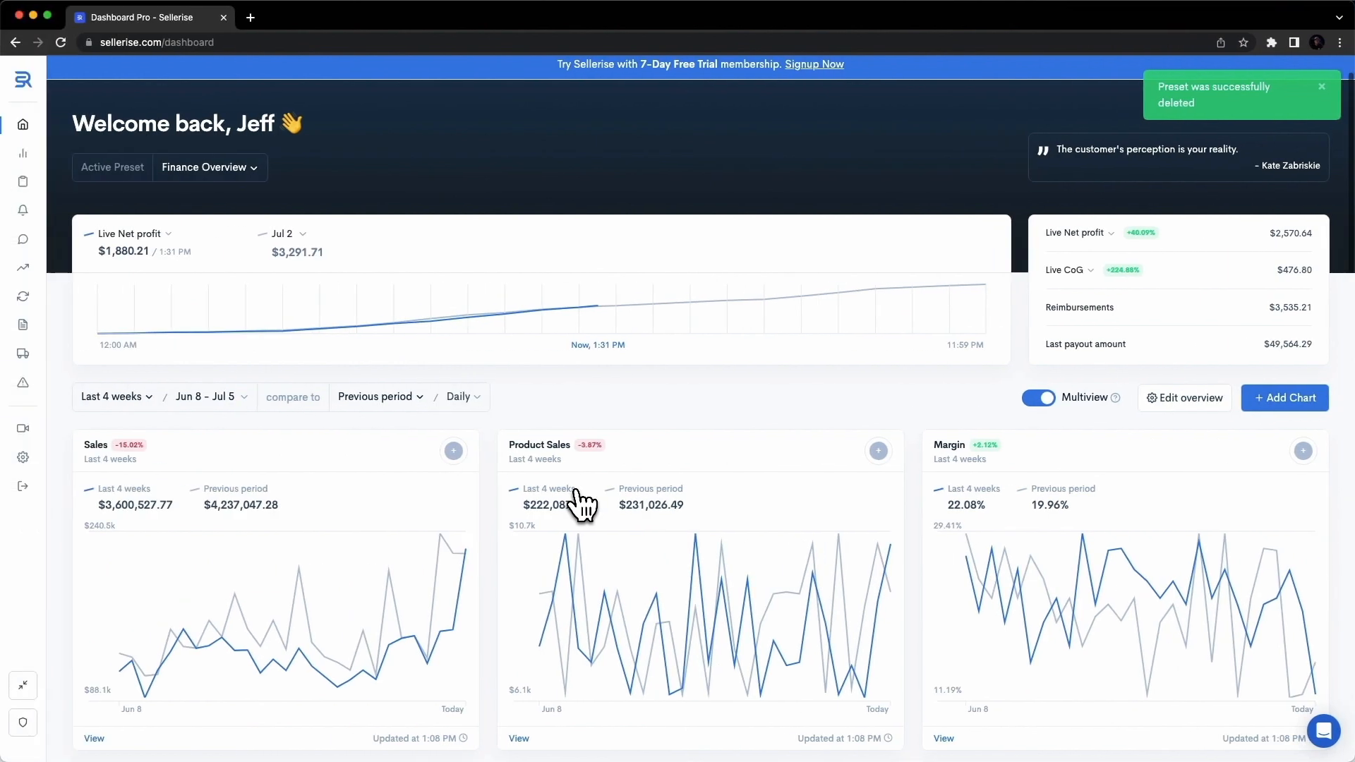
pyautogui.moveTo(961, 390)
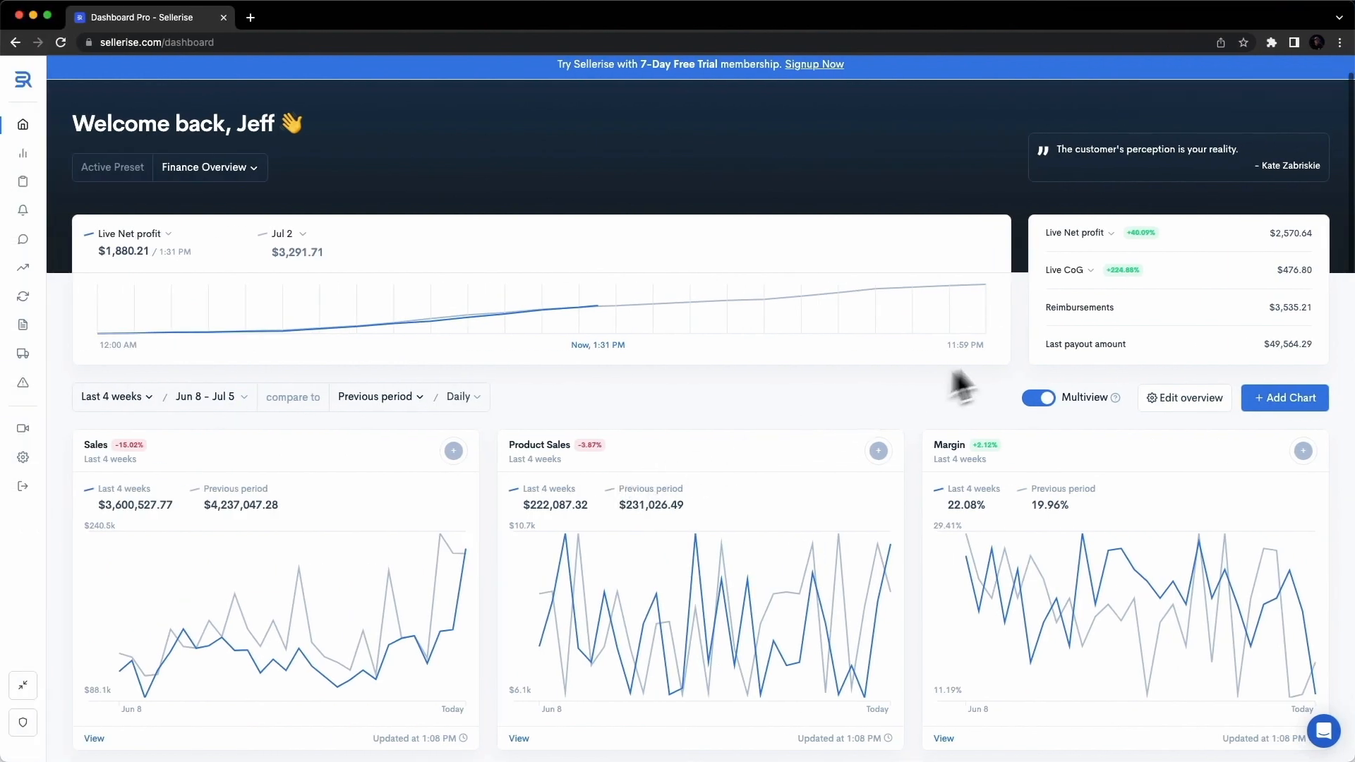